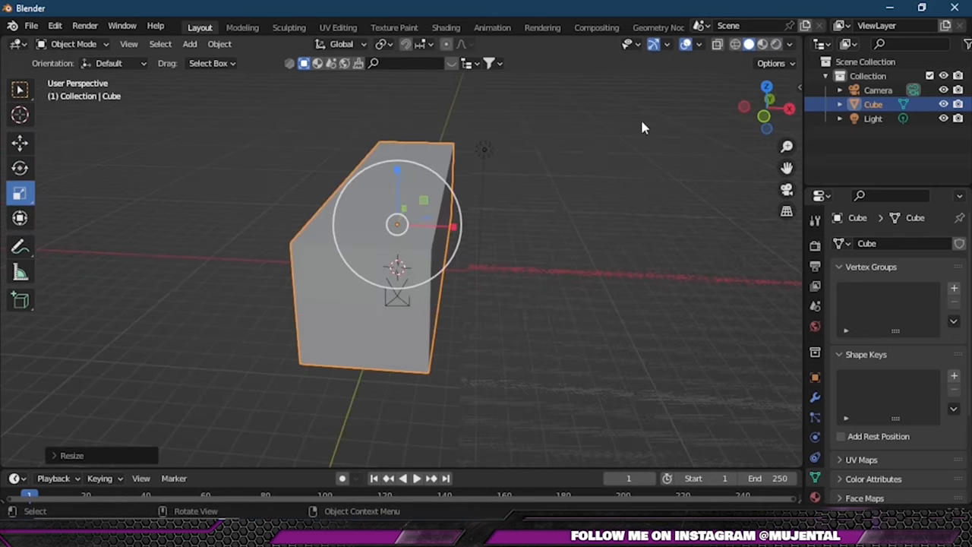
# Step: Stretch the default cube into a long box and delete its front face in Edit Mode
pyautogui.press('Tab')
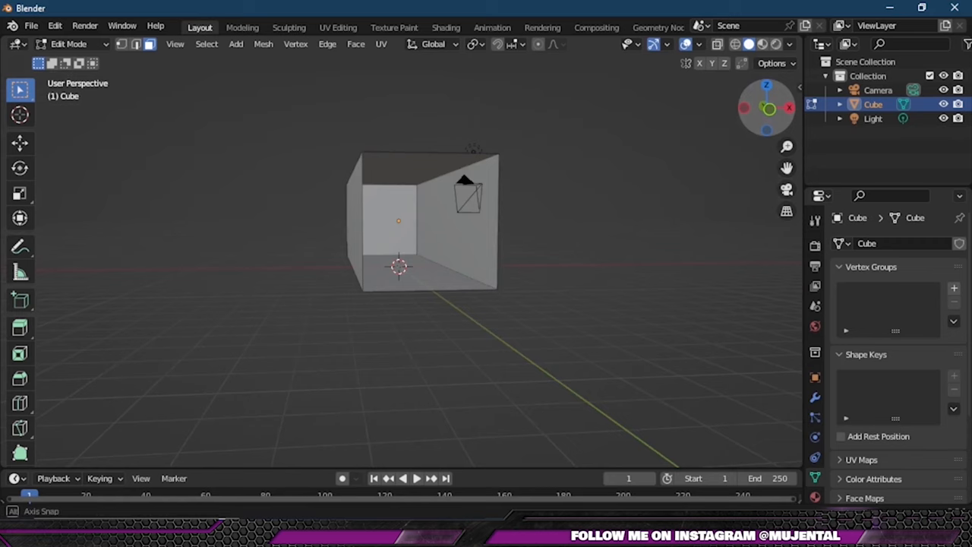
pyautogui.press('Tab')
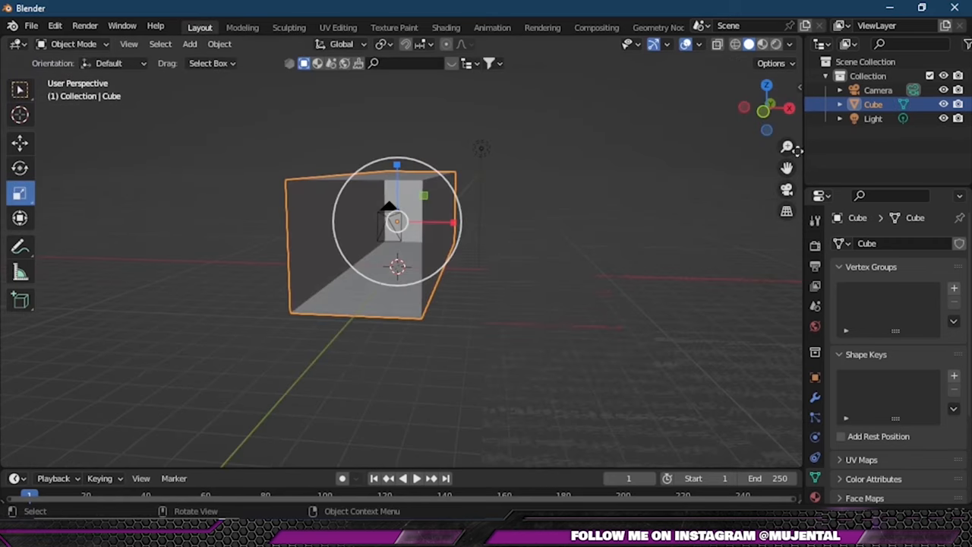
# Step: Enable Lock Camera to View and move the camera inside the room near its front
pyautogui.click(787, 190)
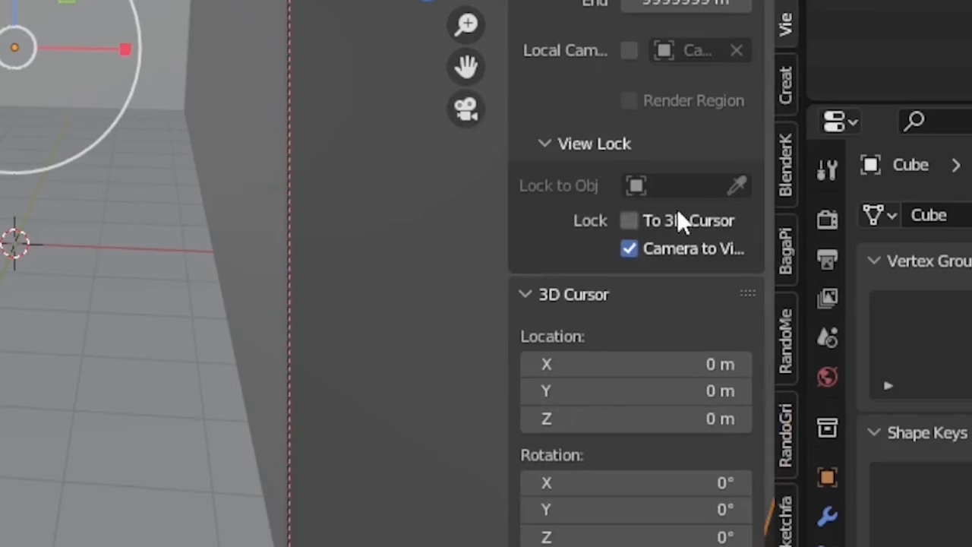
pyautogui.moveTo(699, 106)
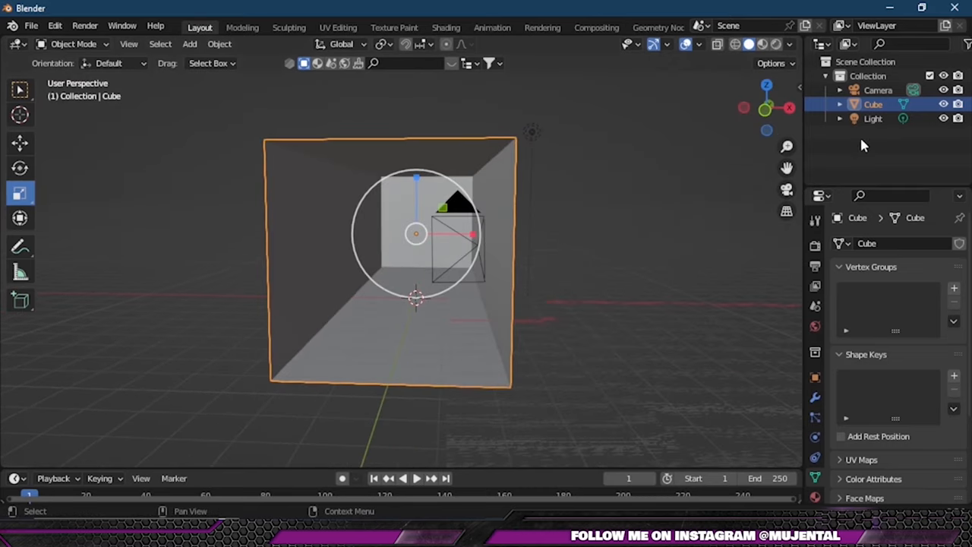
# Step: Add a thin upright cube named window 1 and rename the box to room
pyautogui.click(189, 43)
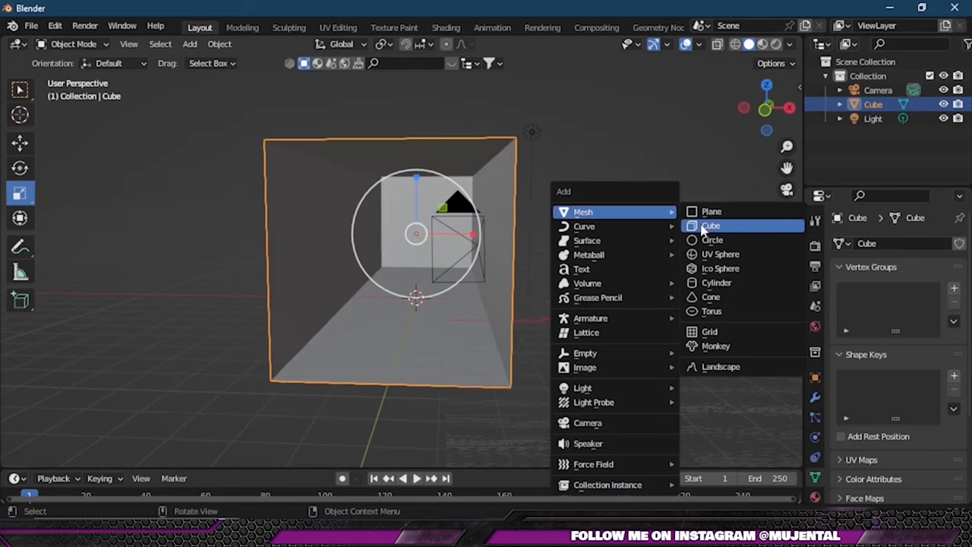
pyautogui.click(711, 225)
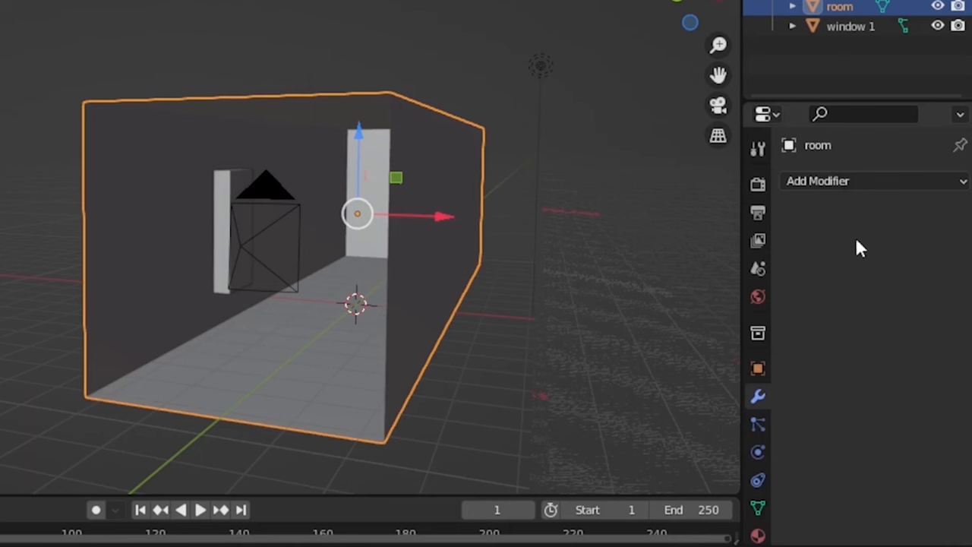
# Step: Give room a Solidify modifier with increased thickness and a Boolean difference using window 1
pyautogui.click(873, 180)
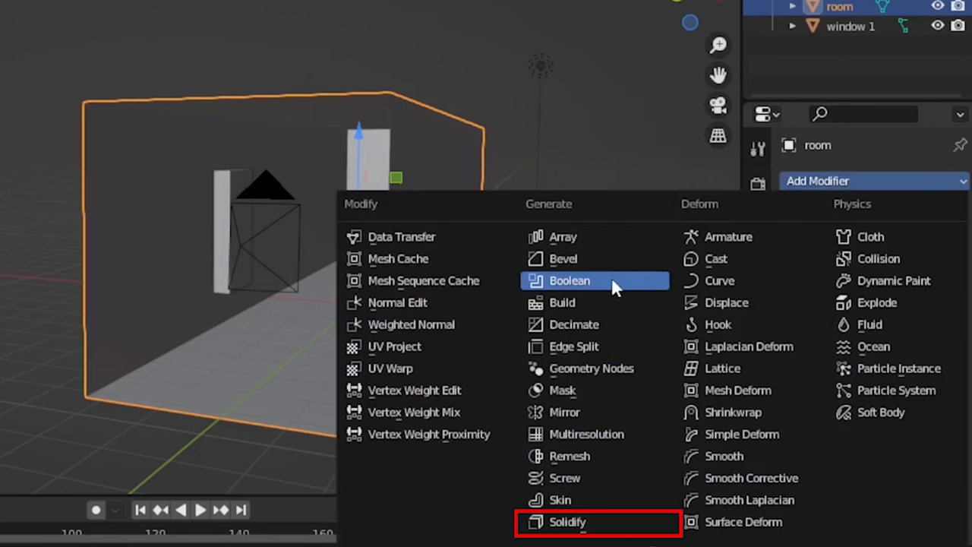
pyautogui.moveTo(566, 522)
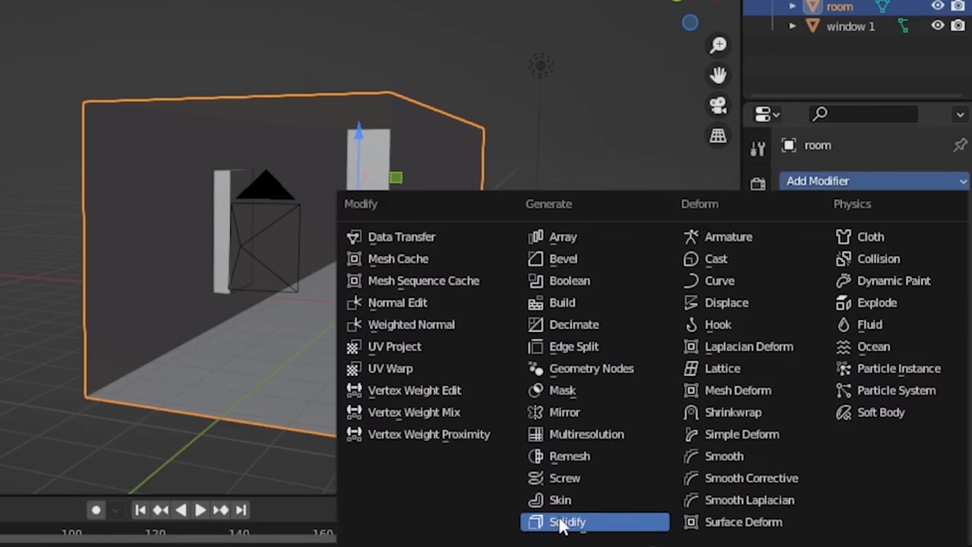
pyautogui.click(567, 522)
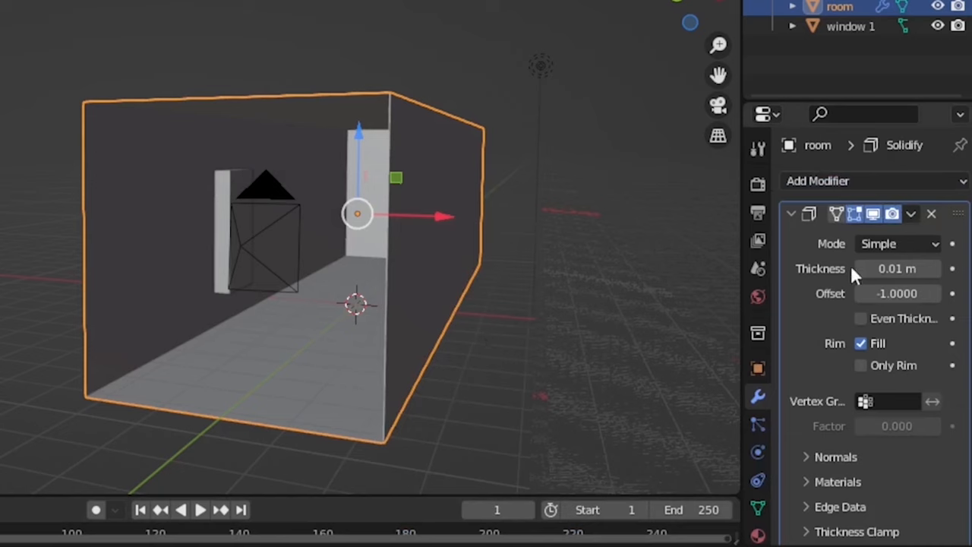
pyautogui.moveTo(873, 268); pyautogui.dragTo(911, 268)
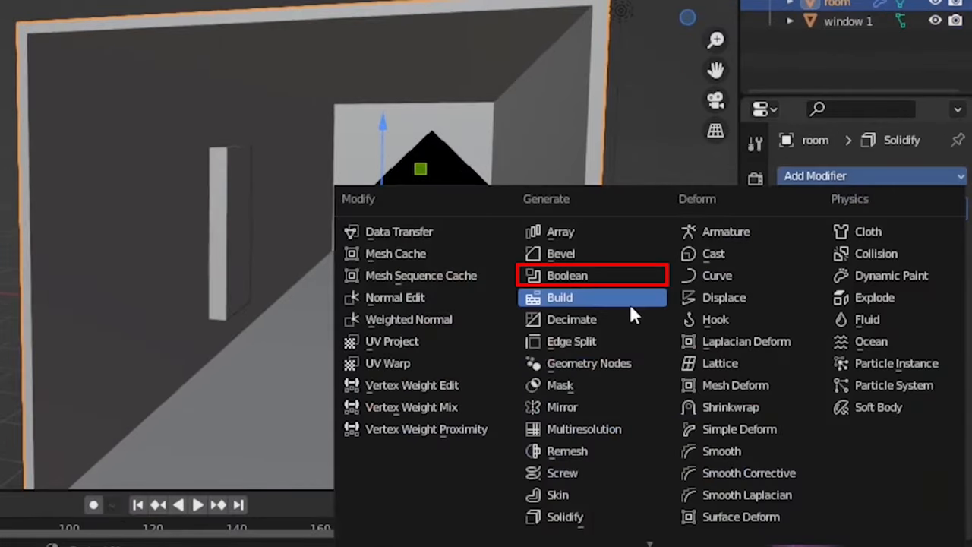
pyautogui.click(566, 275)
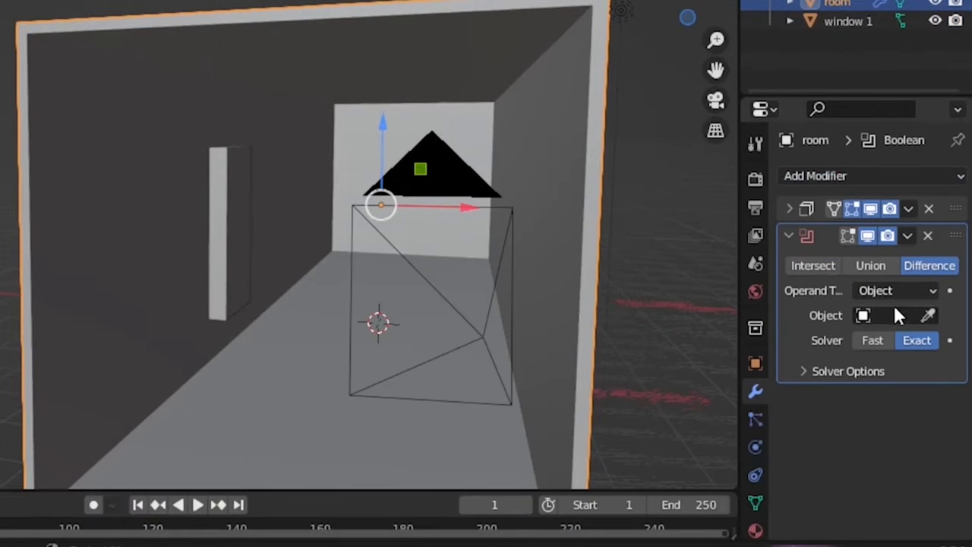
pyautogui.click(908, 315)
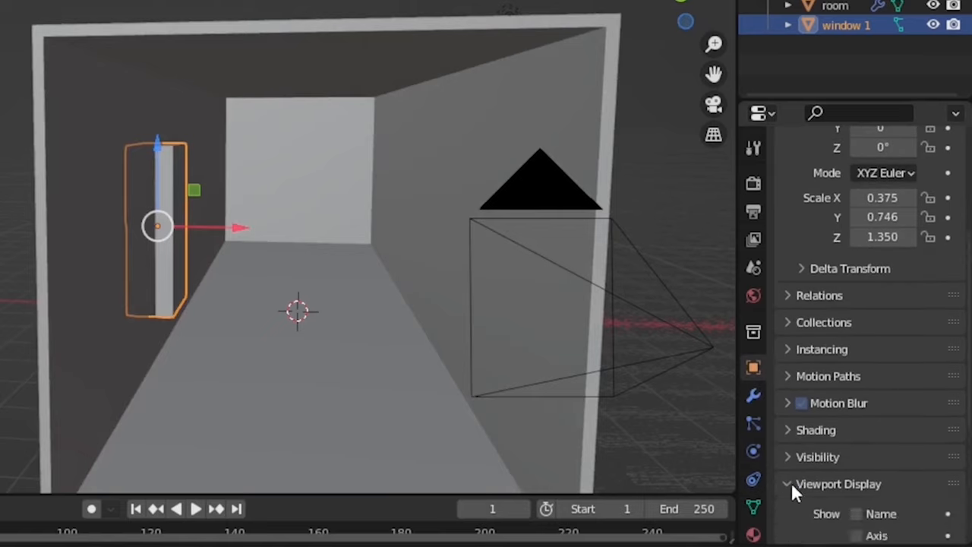
# Step: Display window 1 as Wire, duplicate it as window 1.001, and add a second Boolean cut
pyautogui.click(892, 493)
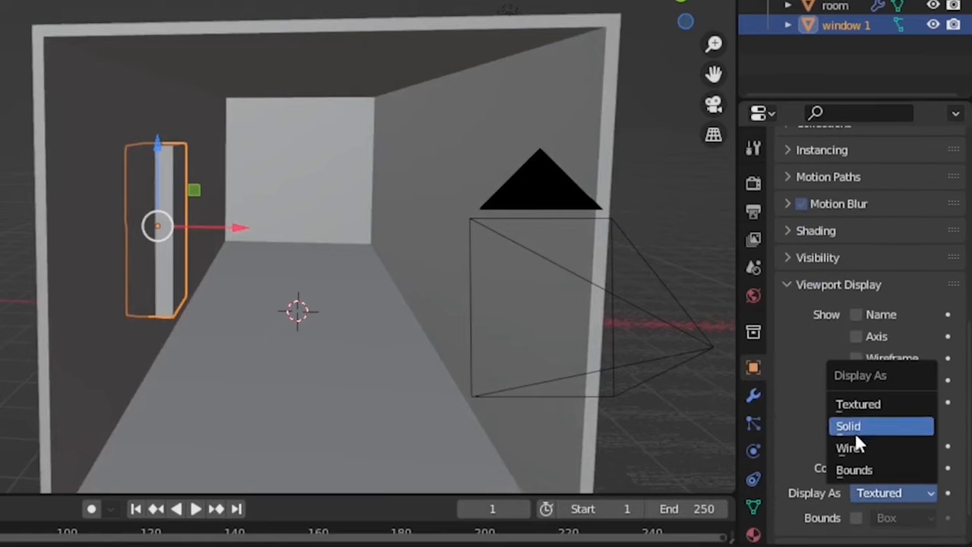
pyautogui.click(848, 447)
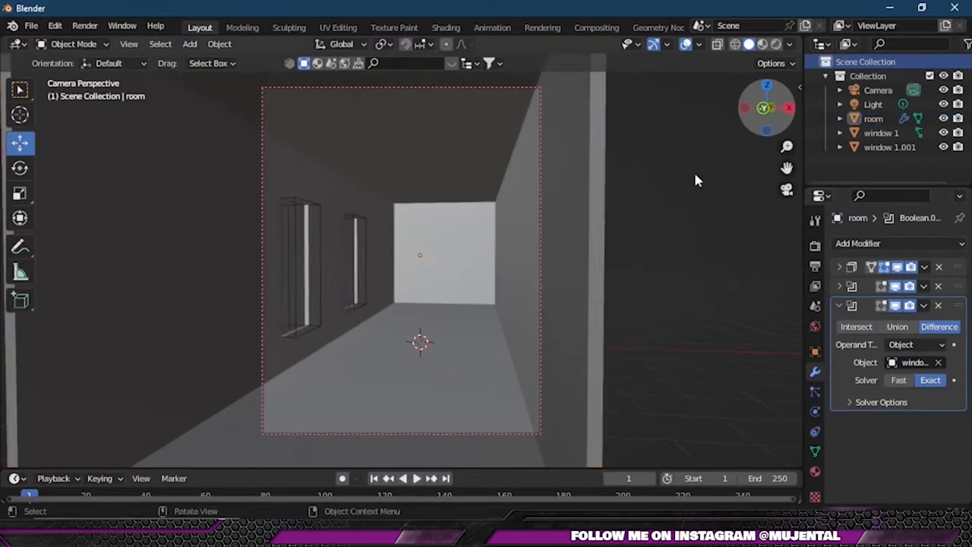
pyautogui.press('Tab')
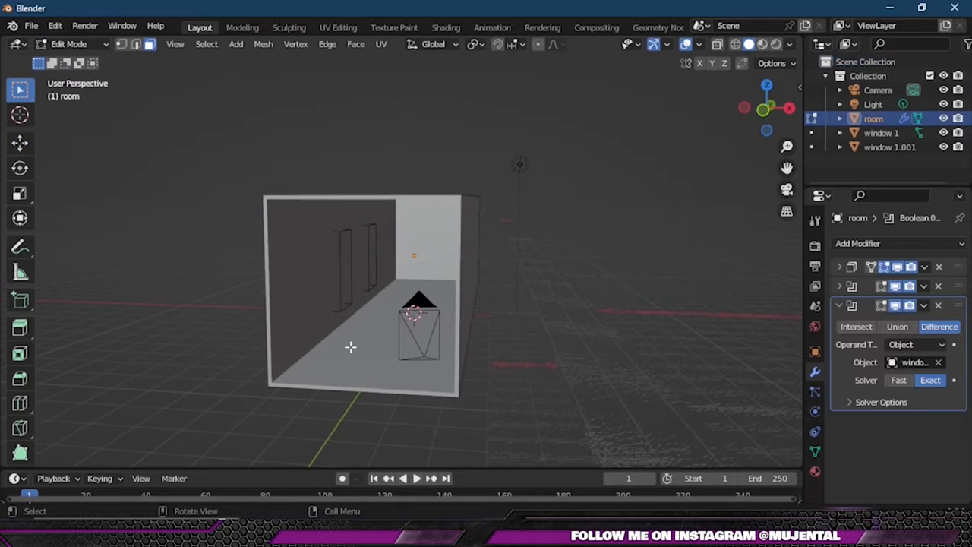
# Step: Delete the room's floor face and add a plane scaled across the floor
pyautogui.press('x')
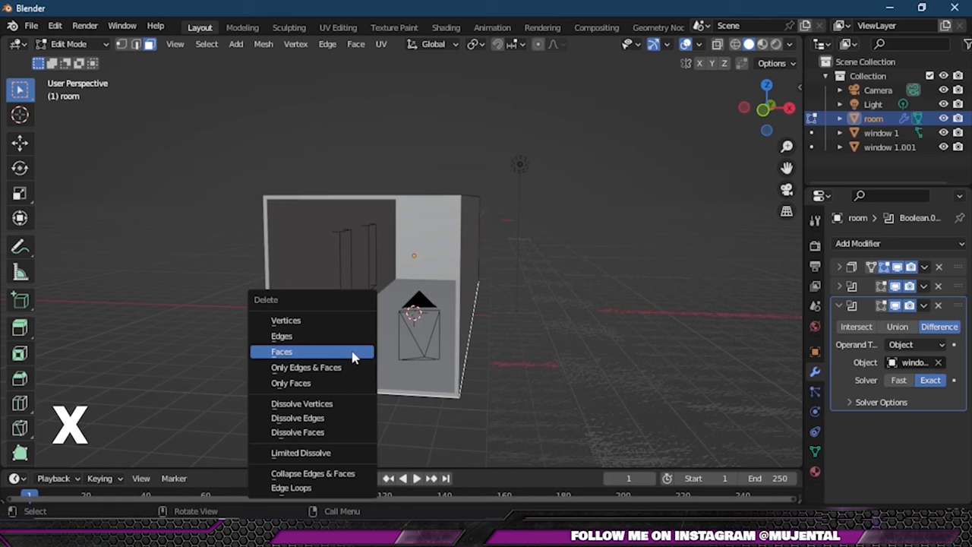
pyautogui.click(282, 351)
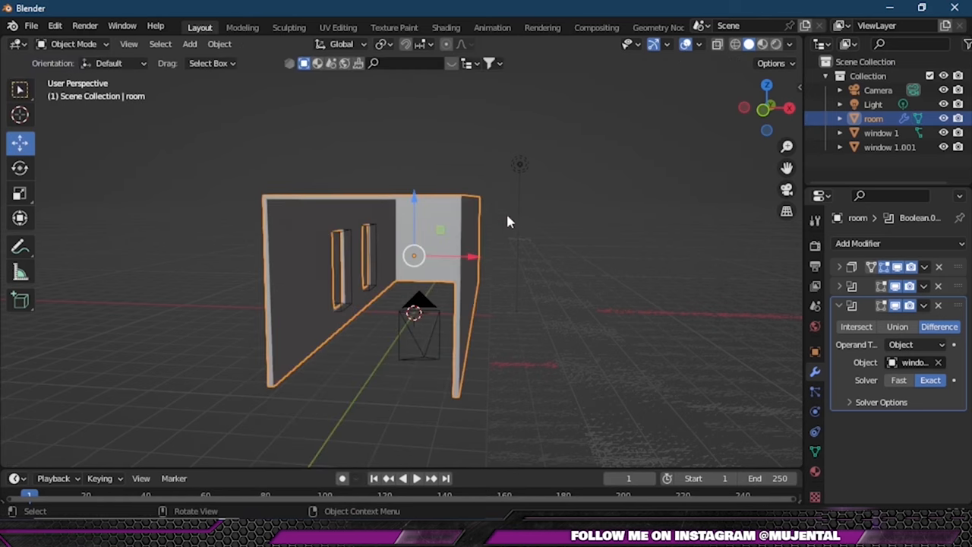
pyautogui.press('shift+a')
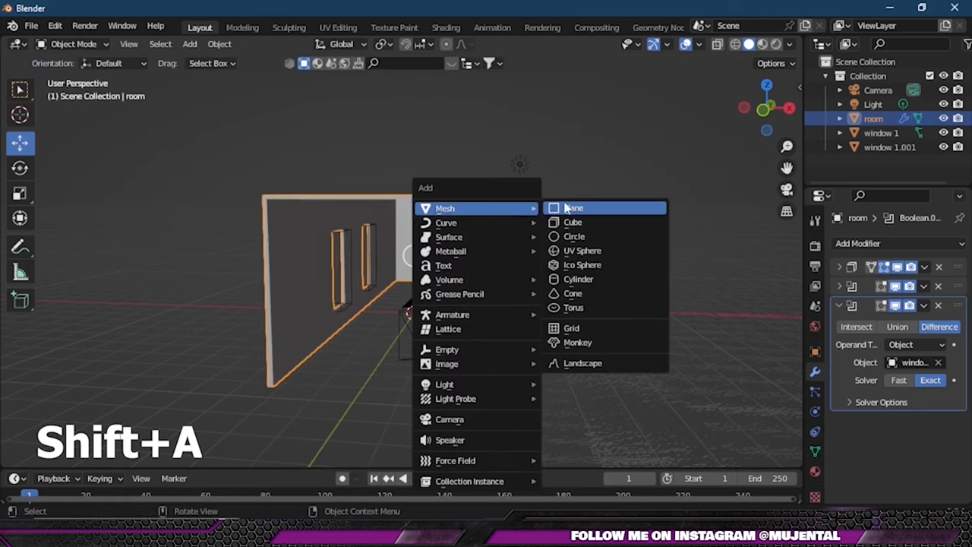
pyautogui.click(574, 208)
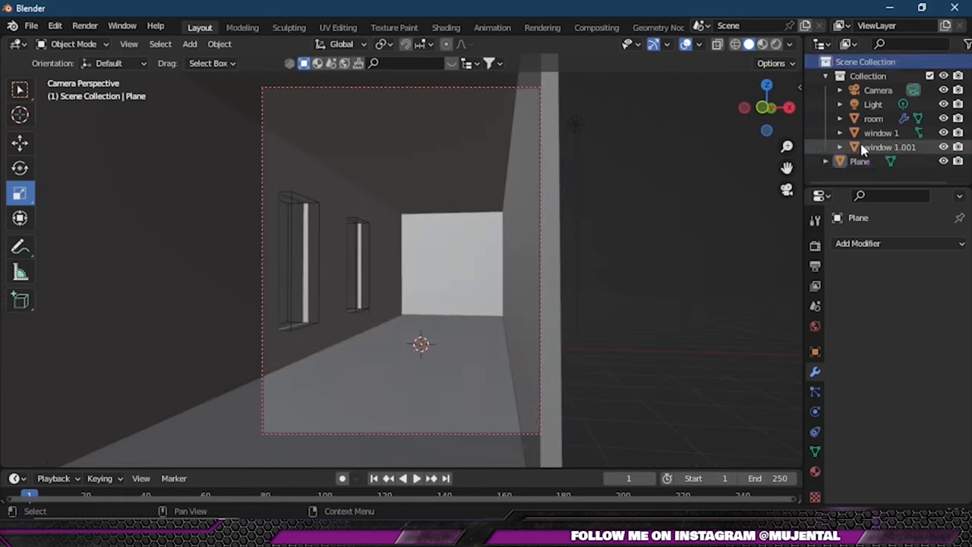
# Step: Subdivide the floor plane with 100 cuts
pyautogui.press('Tab')
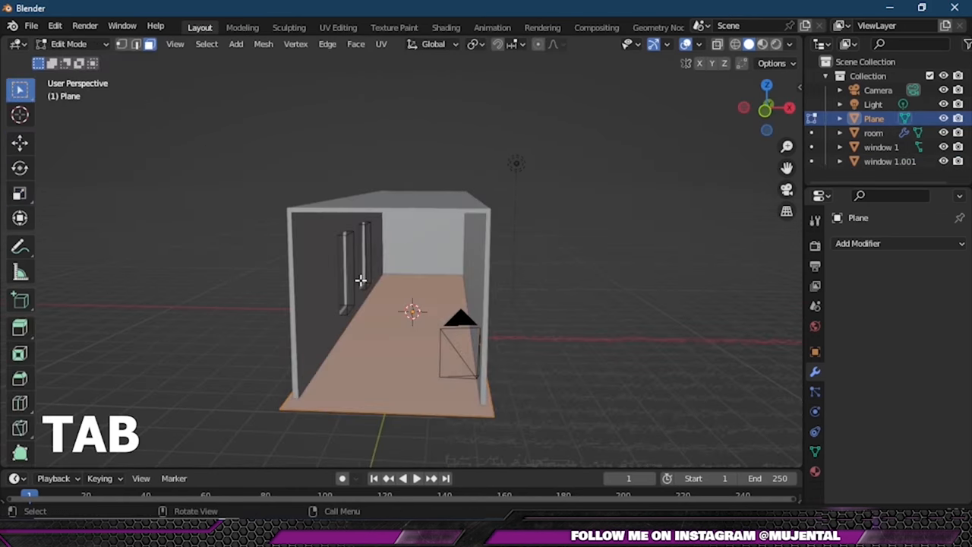
pyautogui.rightClick(361, 281)
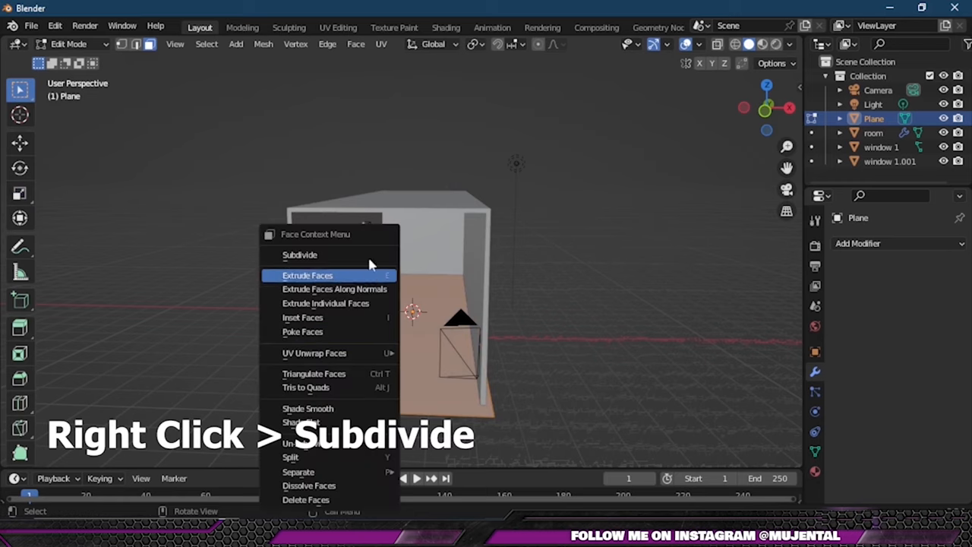
pyautogui.click(300, 254)
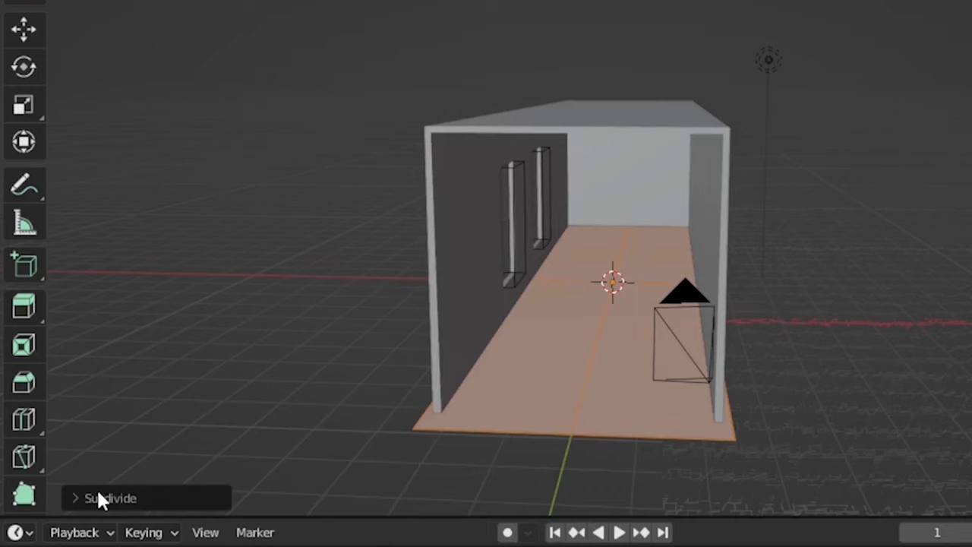
pyautogui.click(111, 498)
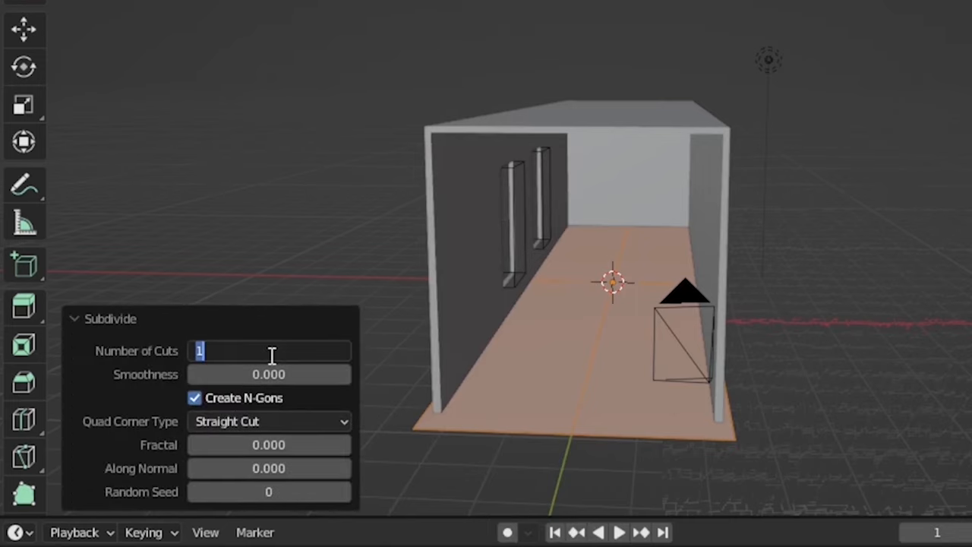
pyautogui.write('100')
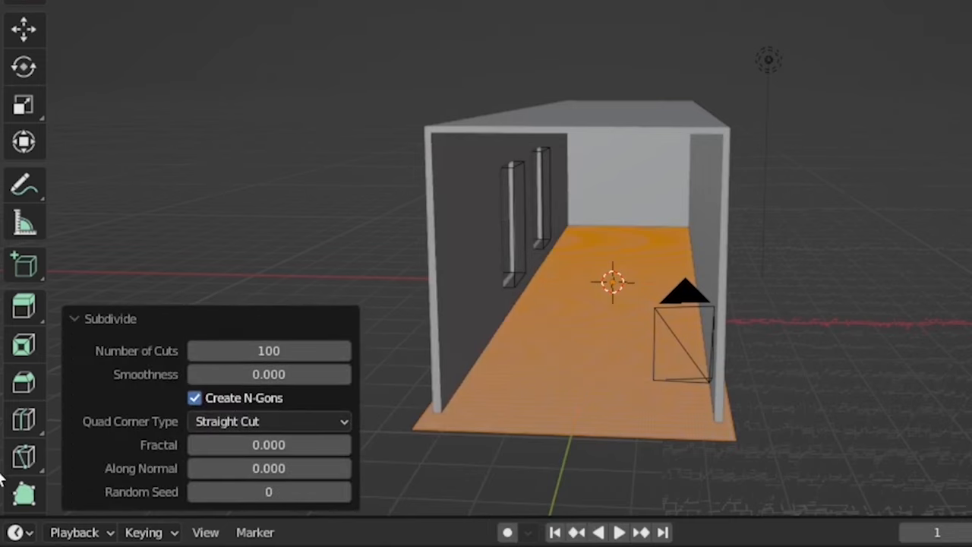
pyautogui.press('Tab')
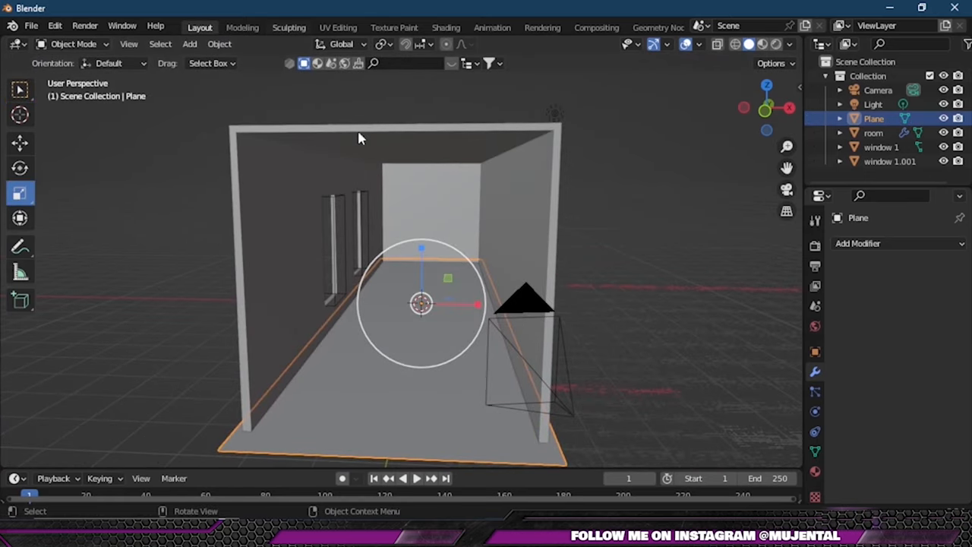
# Step: Switch to Sculpt Mode and paint raised mounds on the floor plane with the Draw brush
pyautogui.click(289, 28)
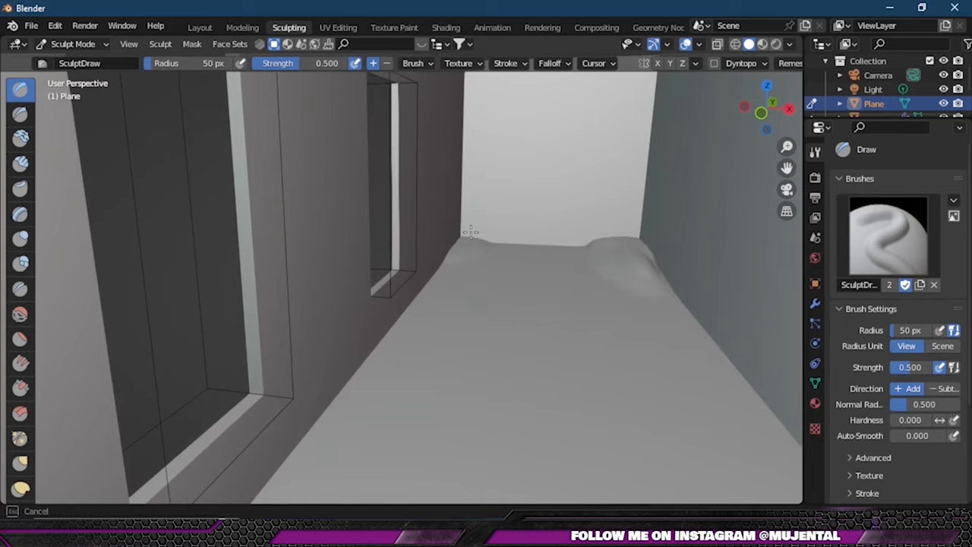
pyautogui.moveTo(471, 231); pyautogui.dragTo(532, 247)
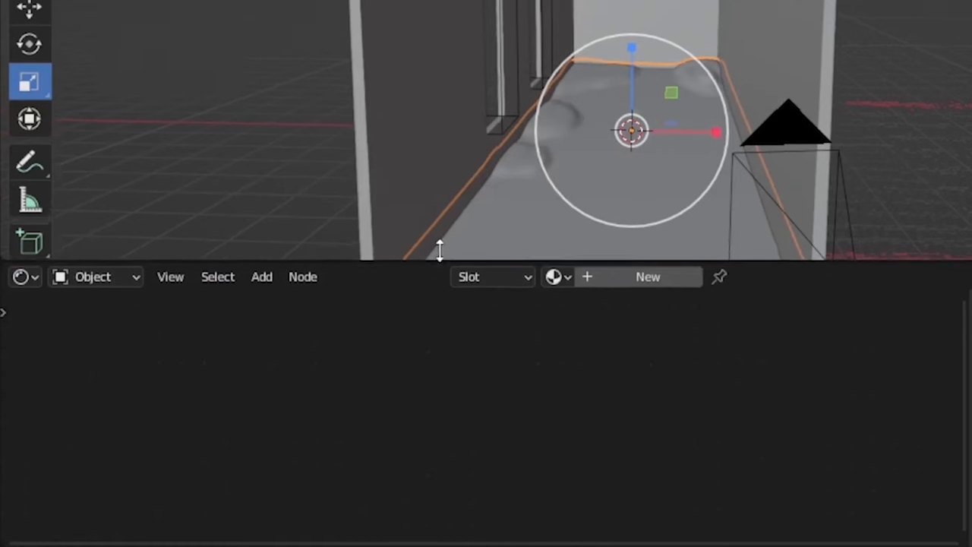
# Step: Create a new Principled BSDF material named ground for the floor plane
pyautogui.click(648, 275)
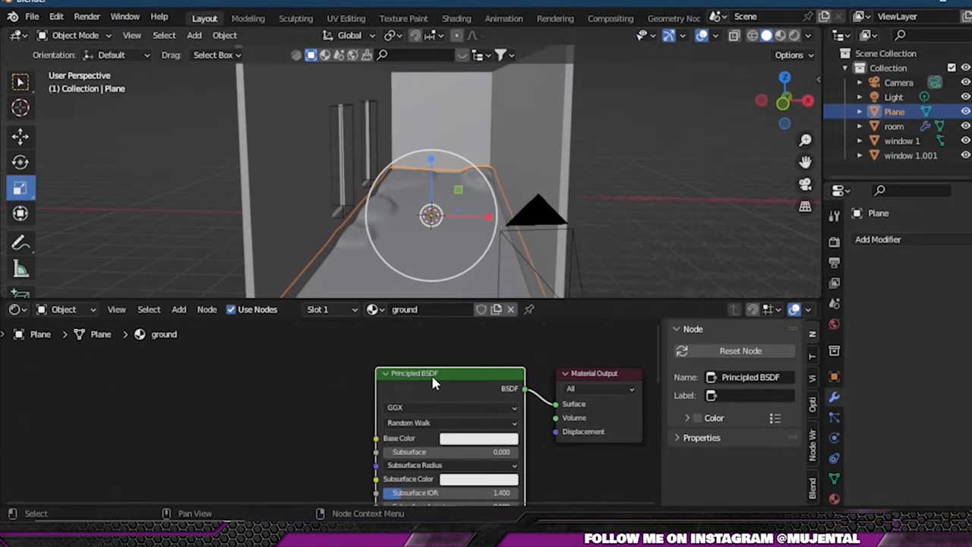
pyautogui.click(56, 16)
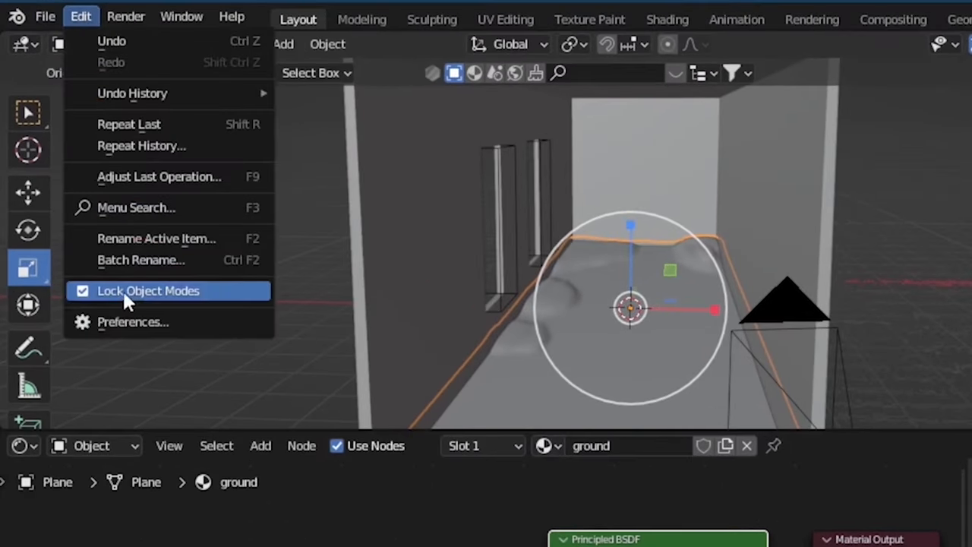
# Step: Enable the node add-on in Preferences and load the brown mud maps with Principled Texture Setup
pyautogui.click(132, 322)
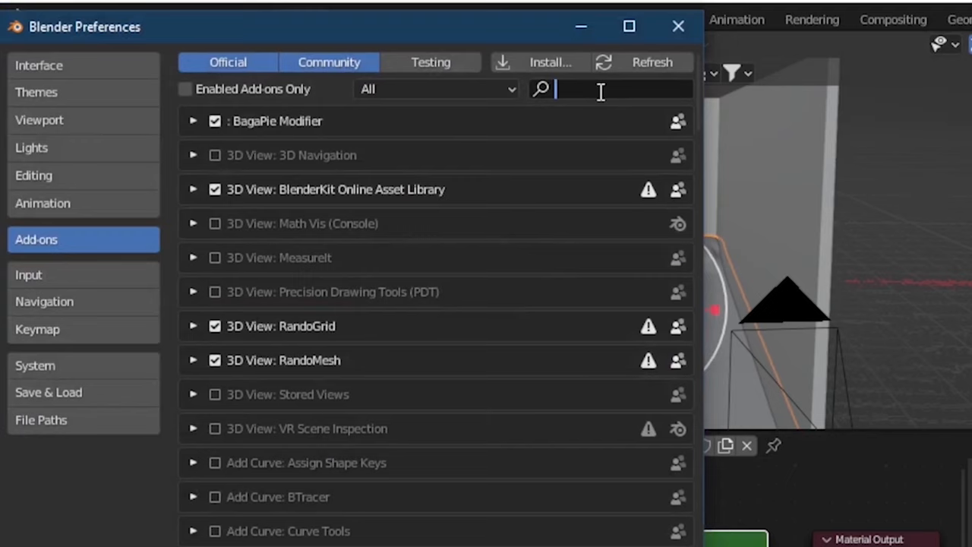
pyautogui.write('node')
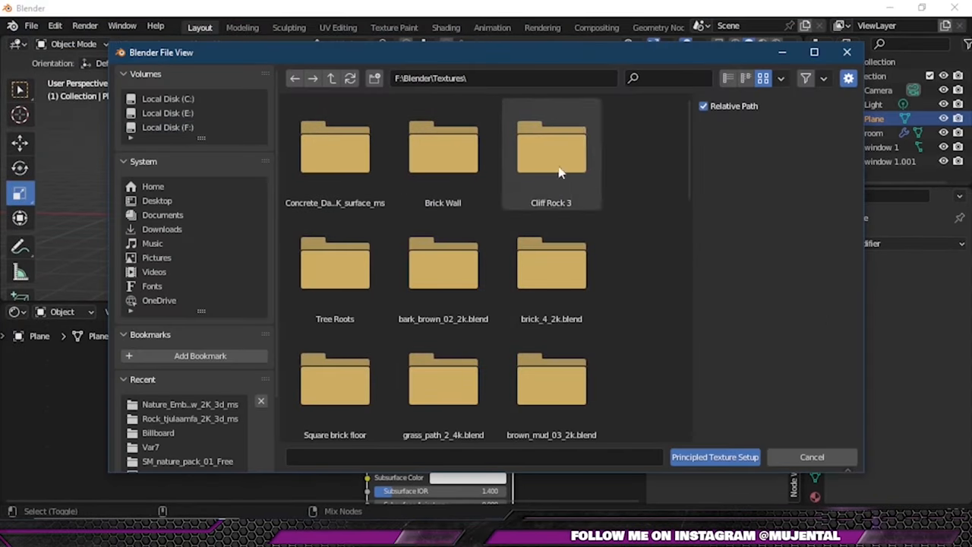
pyautogui.doubleClick(550, 148)
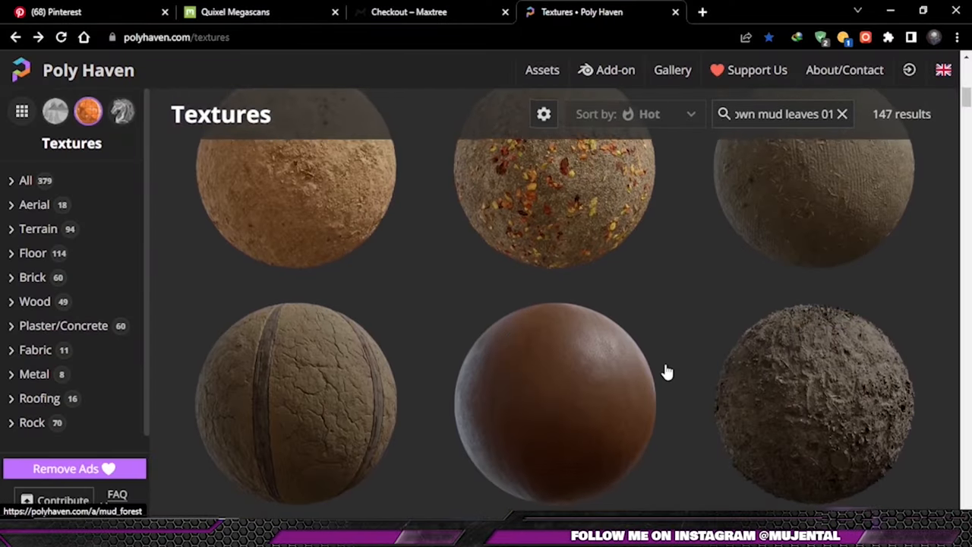
pyautogui.scroll(-3)
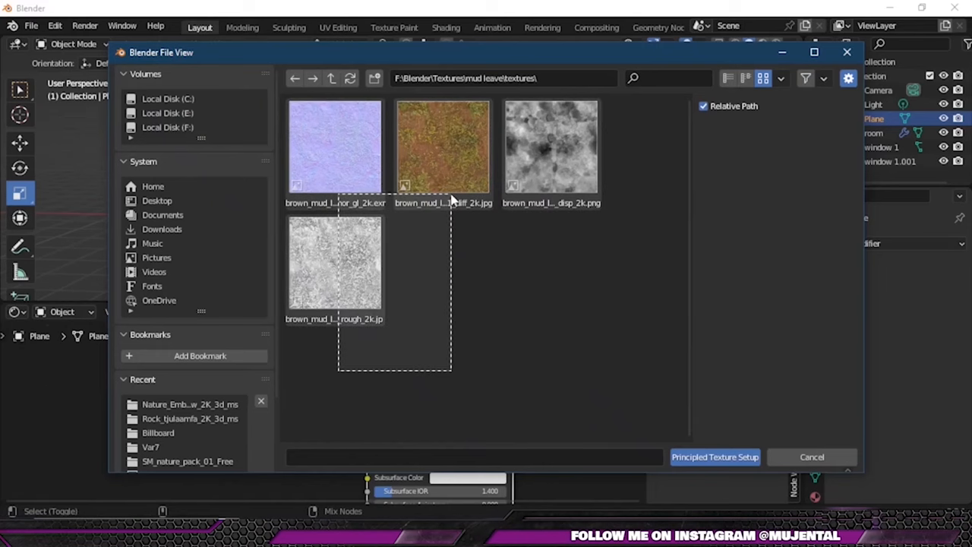
pyautogui.click(713, 456)
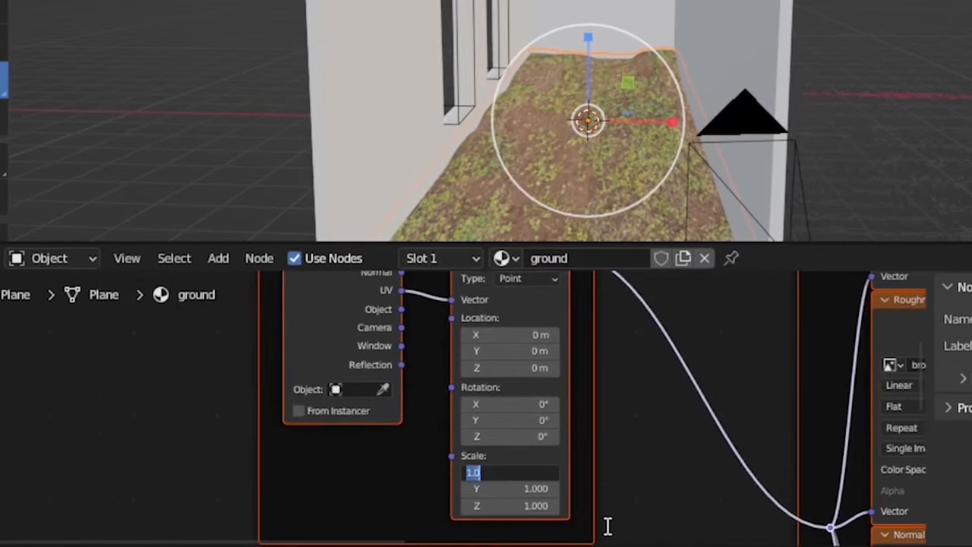
# Step: Set the Mapping node's Scale X, Y and Z to 5.000
pyautogui.write('5.000')
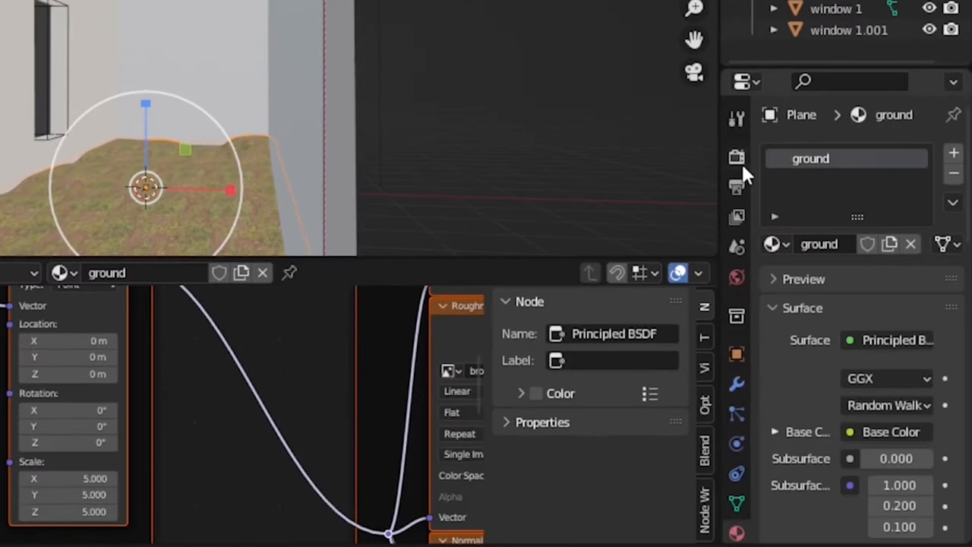
# Step: Switch the ground material's Displacement Method from Bump Only to Displacement and Bump
pyautogui.scroll(-3)
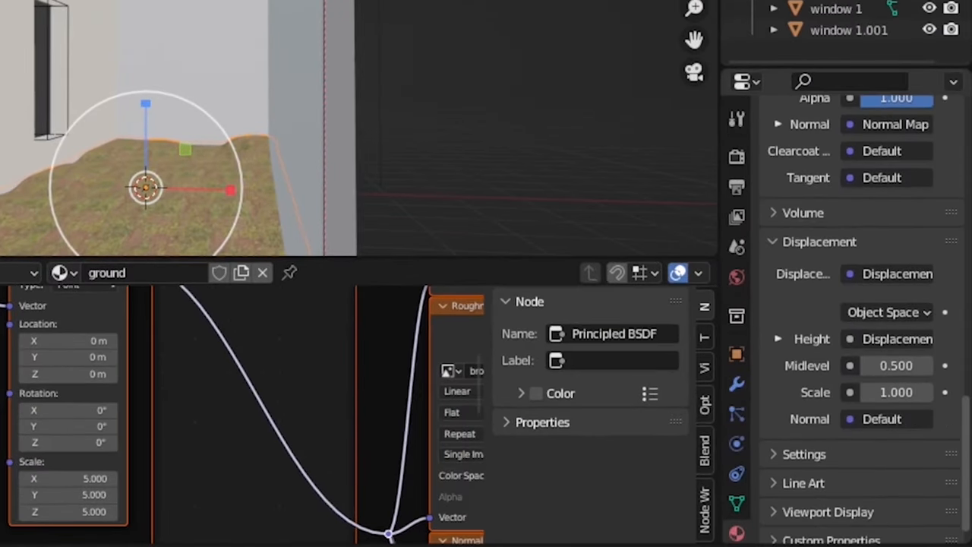
pyautogui.scroll(-3)
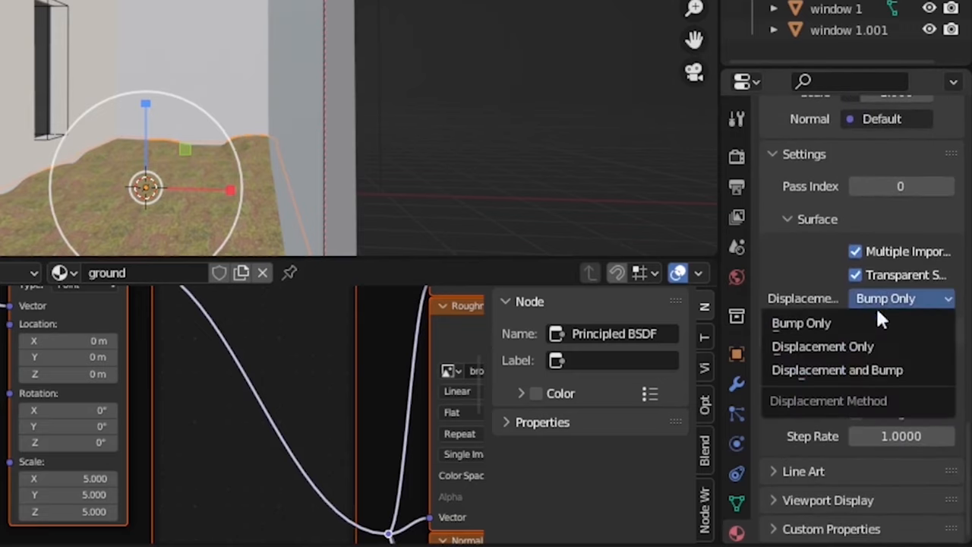
pyautogui.click(823, 346)
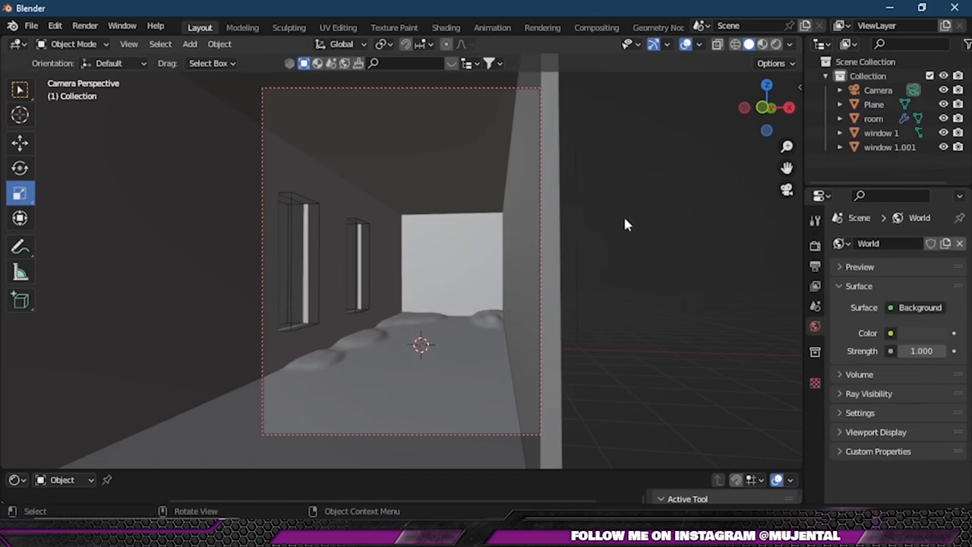
# Step: Add a new light object to the room scene through the Add menu
pyautogui.click(190, 44)
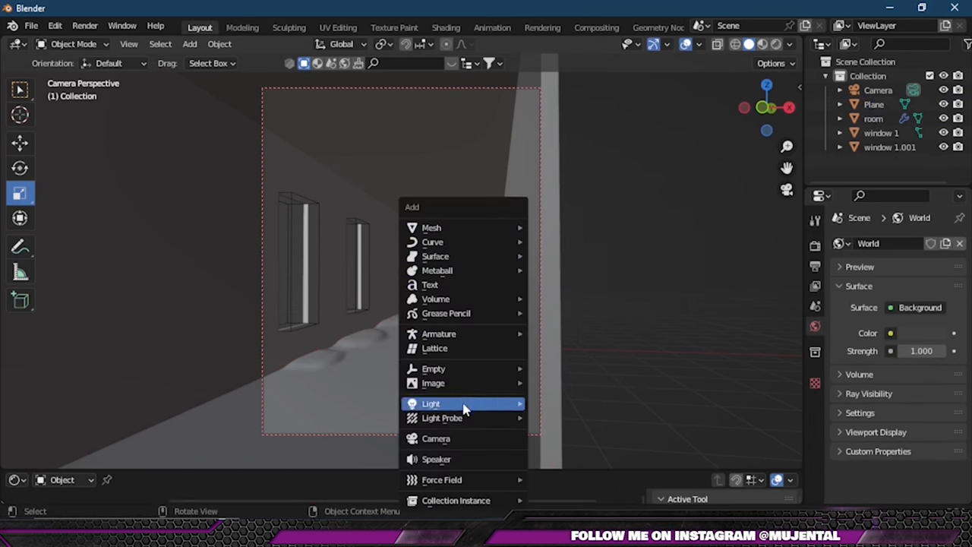
pyautogui.click(430, 403)
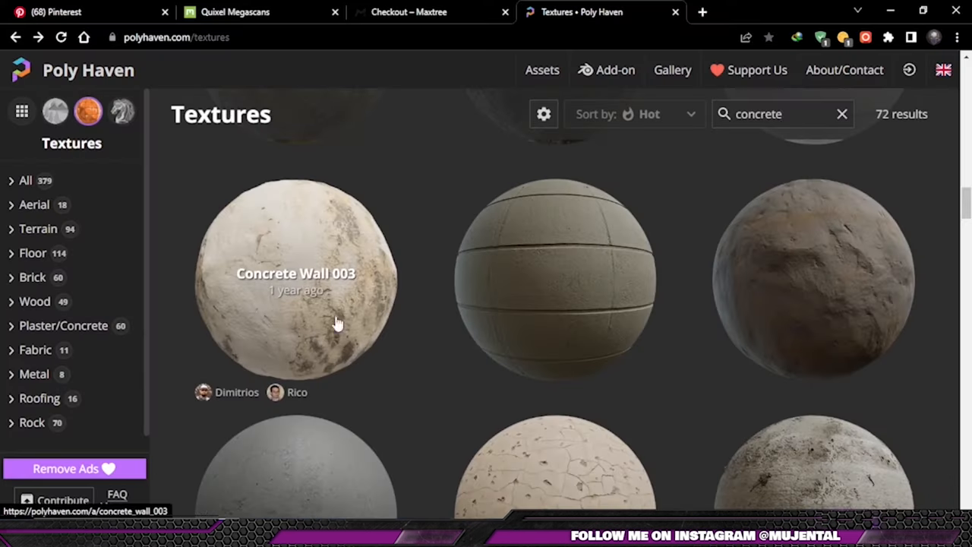
# Step: Open the Concrete Wall 003 texture from Poly Haven's concrete search results
pyautogui.click(295, 274)
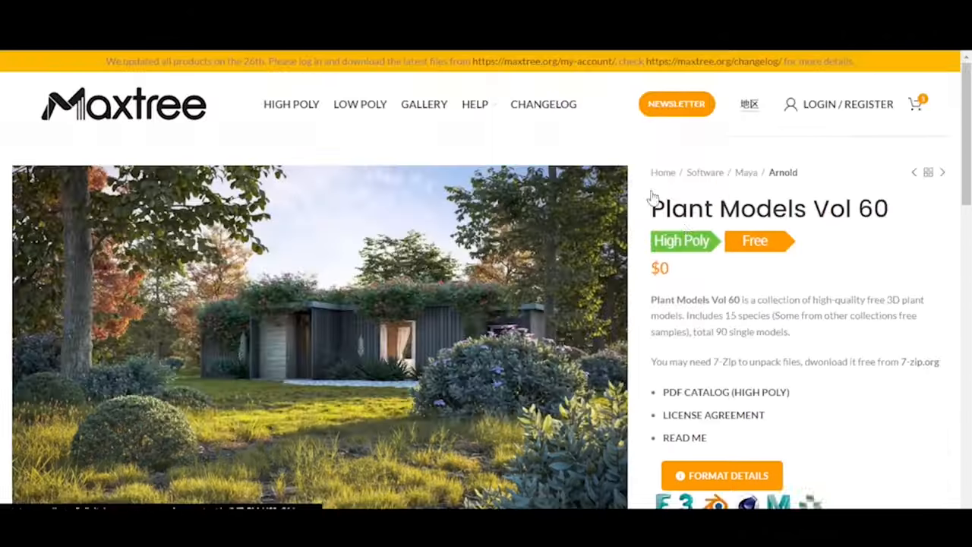
# Step: Add the free Plant Models Vol 60 to the cart, check out, and accept the terms
pyautogui.click(915, 104)
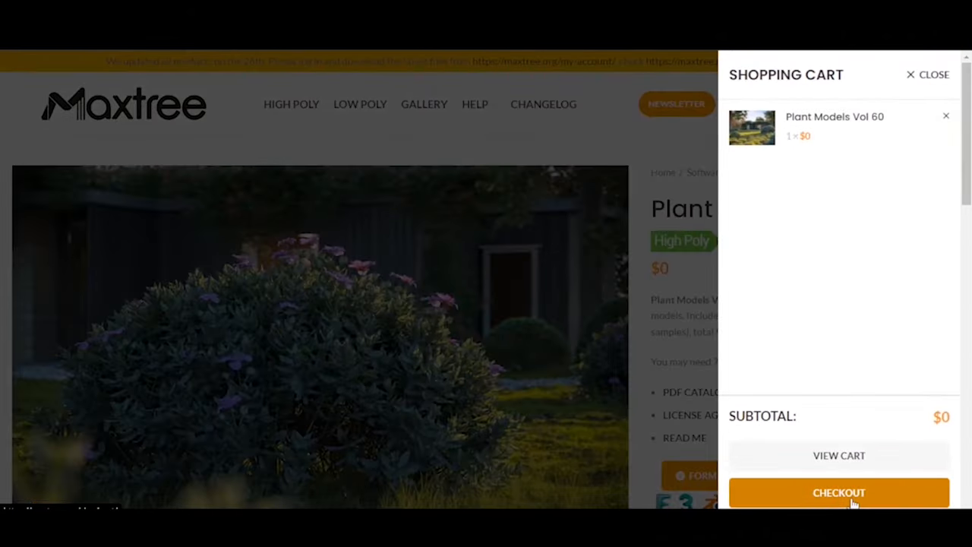
pyautogui.click(839, 492)
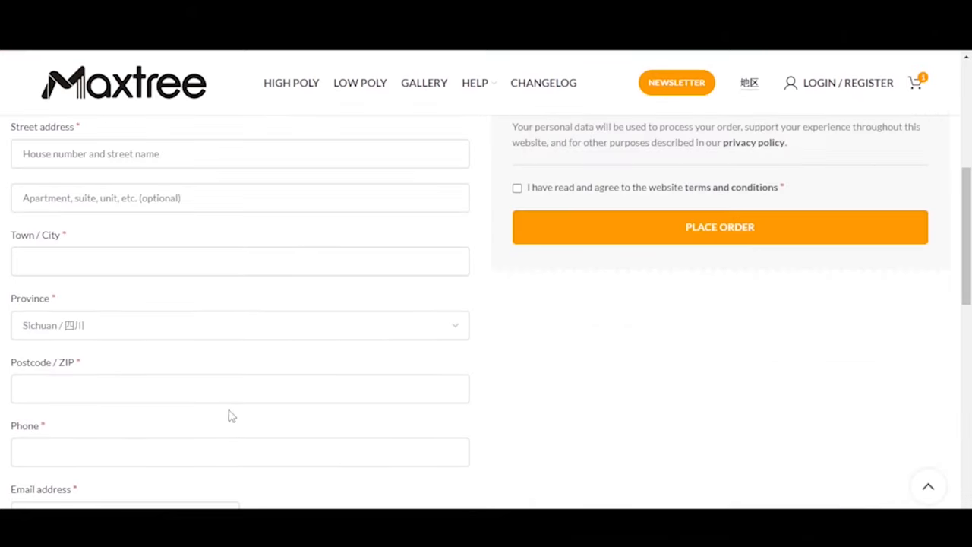
pyautogui.moveTo(403, 312)
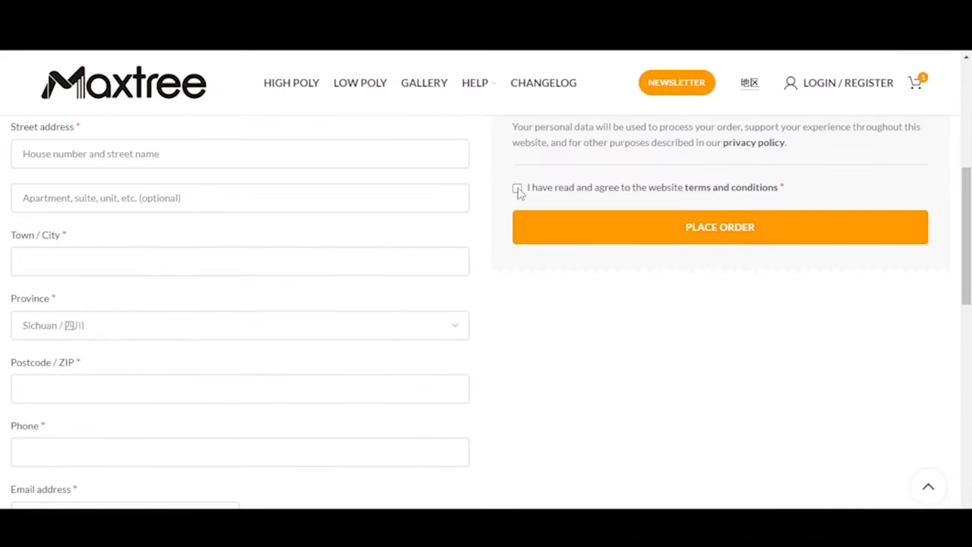
pyautogui.click(517, 188)
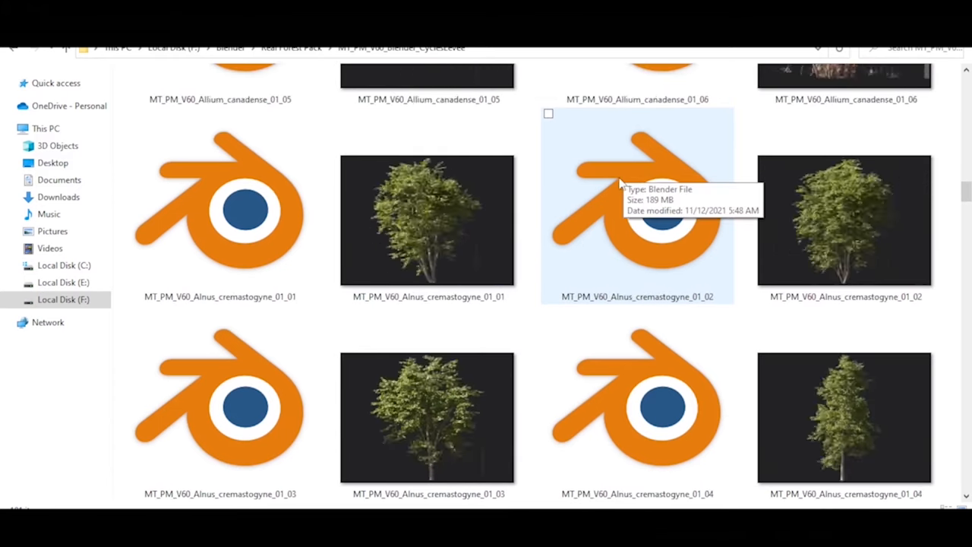
pyautogui.scroll(-3)
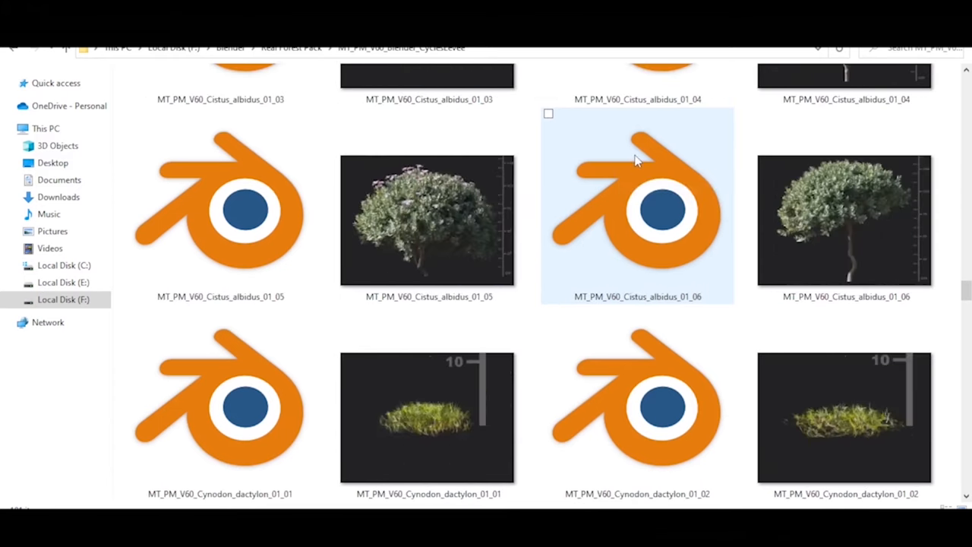
pyautogui.scroll(-3)
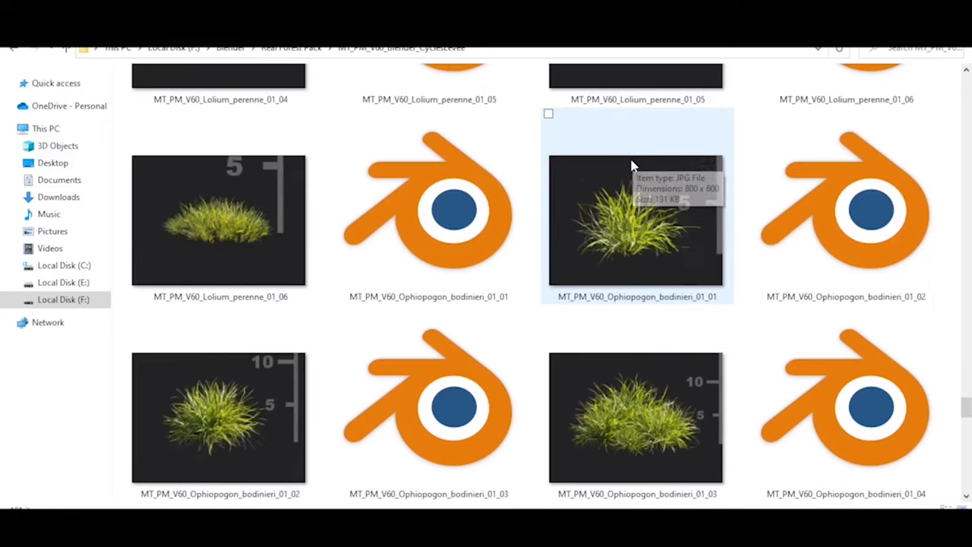
pyautogui.scroll(-3)
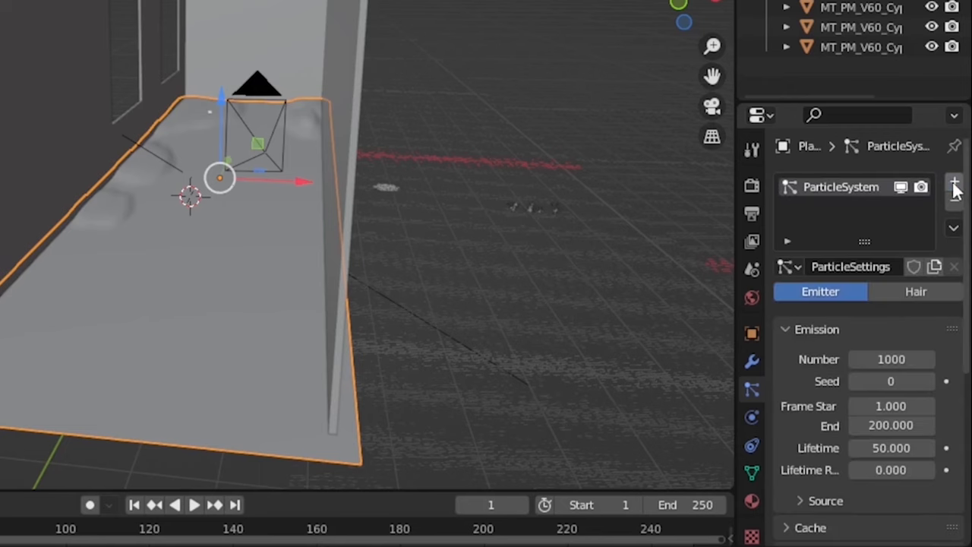
# Step: Make the floor's particle system Hair with Advanced options enabled
pyautogui.click(916, 291)
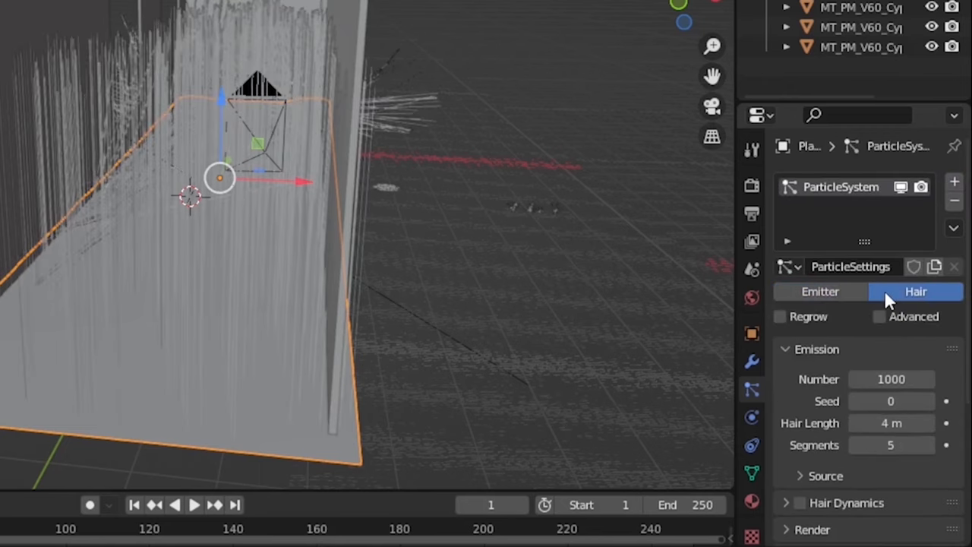
pyautogui.click(879, 317)
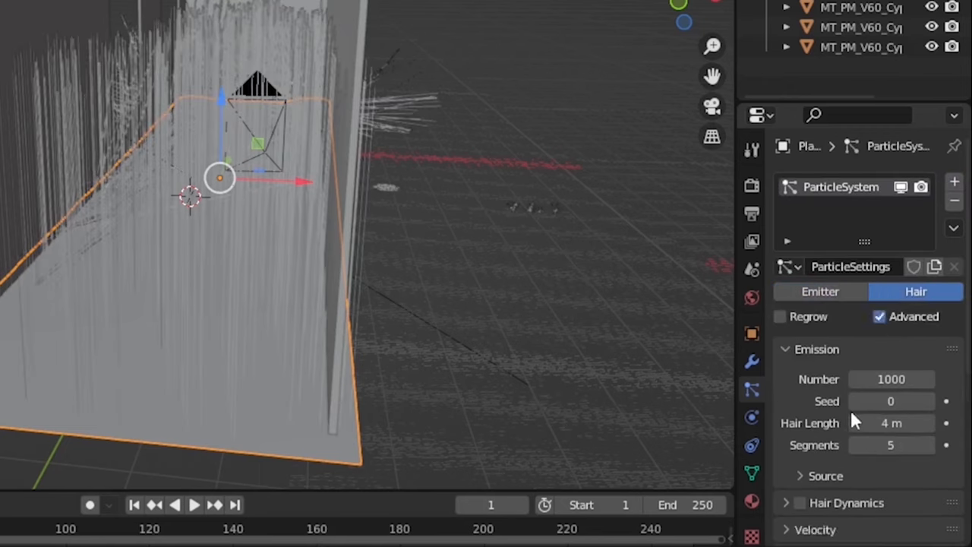
pyautogui.scroll(-3)
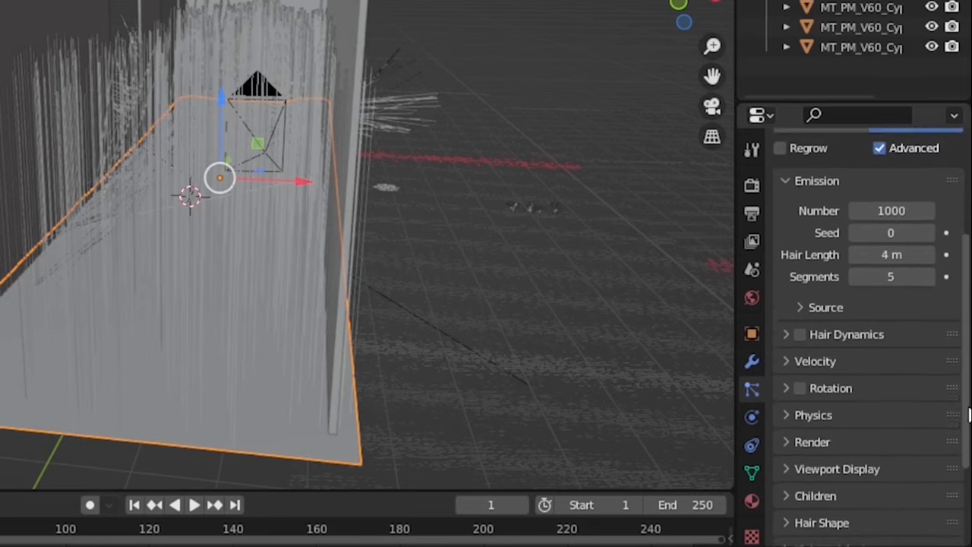
# Step: Render the hair as grass patch object instances and enable Rotation
pyautogui.click(812, 442)
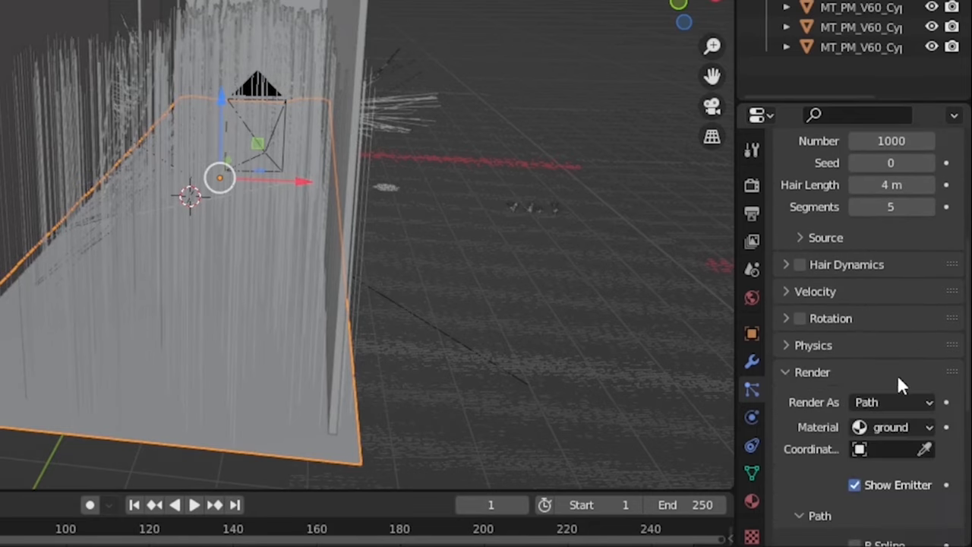
pyautogui.click(892, 401)
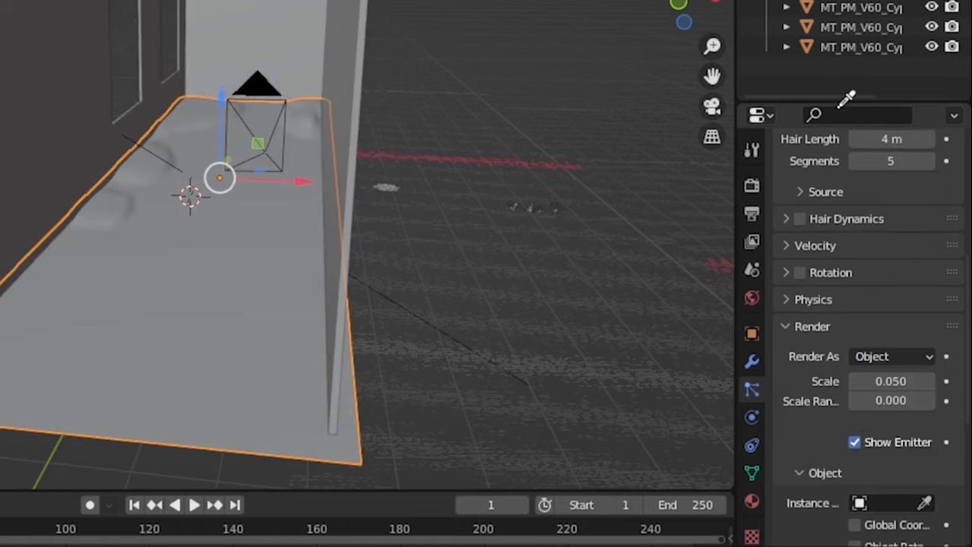
pyautogui.click(889, 503)
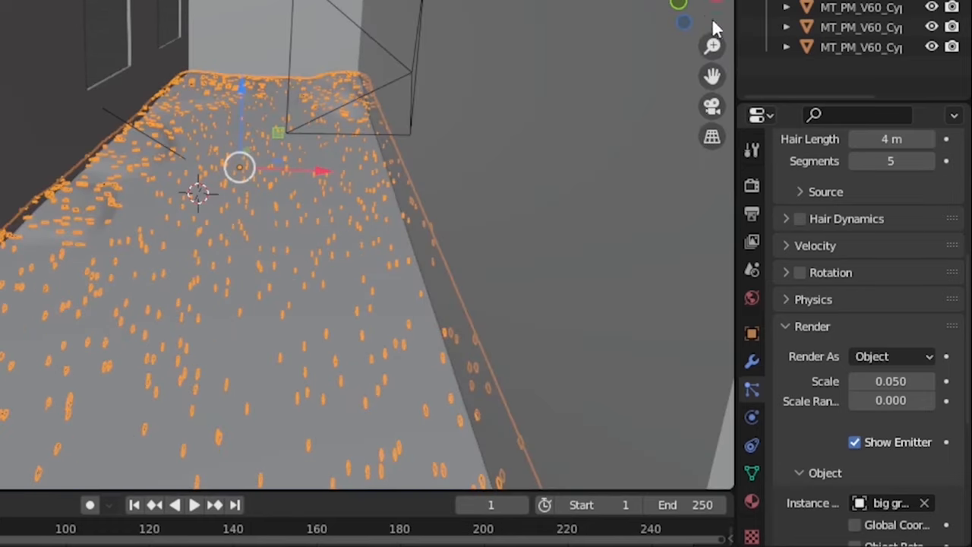
pyautogui.click(892, 356)
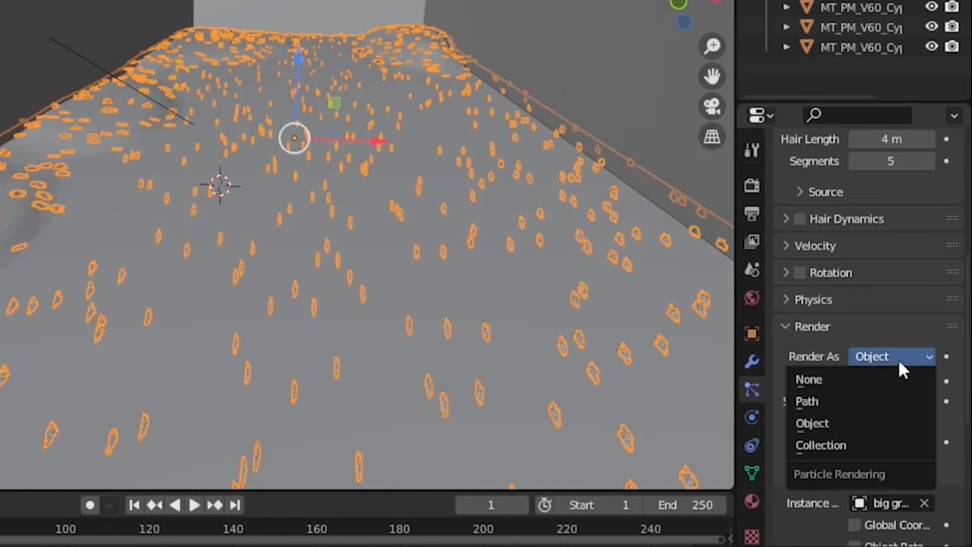
pyautogui.click(812, 423)
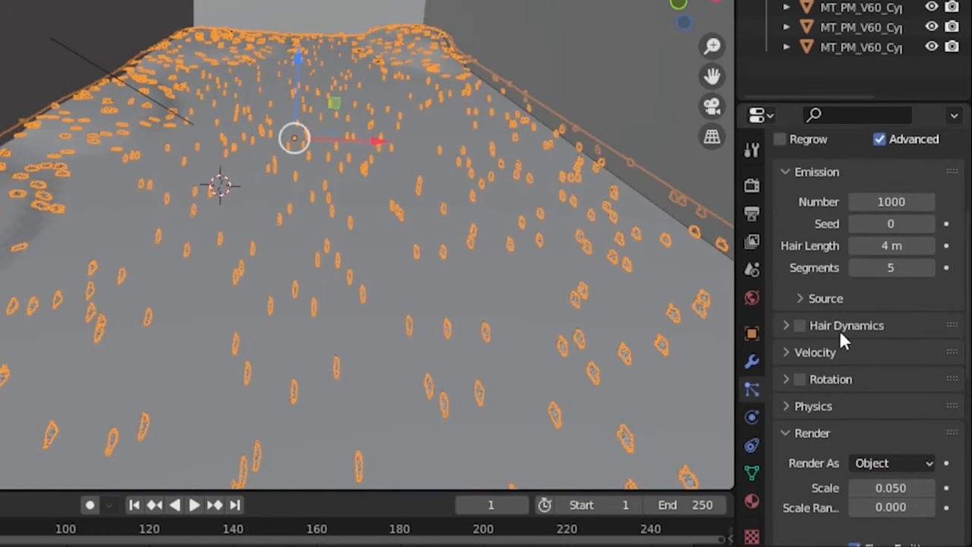
pyautogui.click(799, 379)
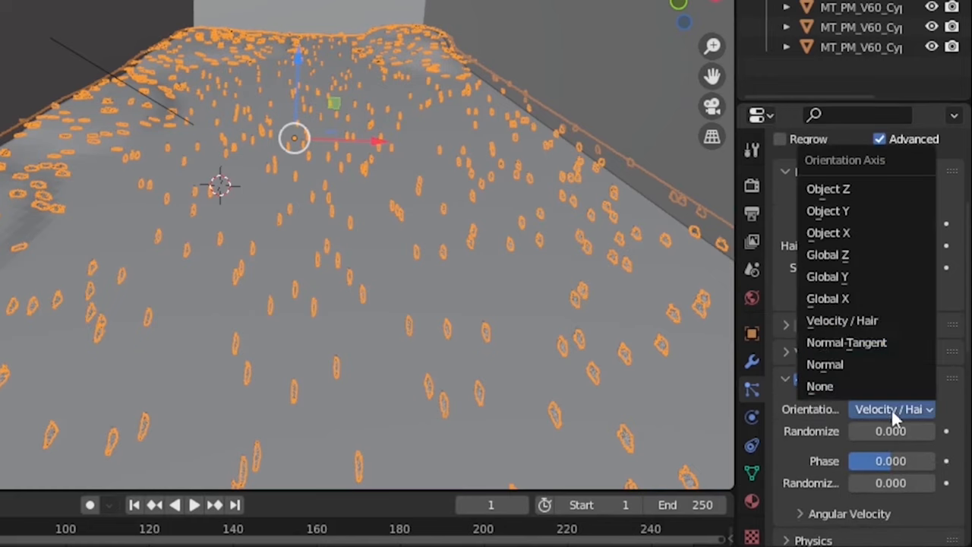
# Step: Set the grass particles' rotation Orientation Axis to Object Y
pyautogui.click(827, 211)
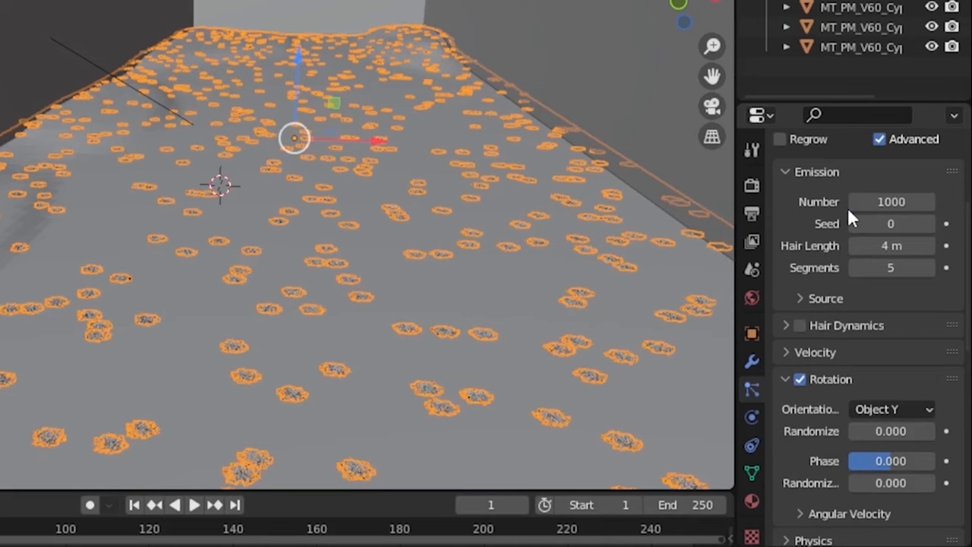
pyautogui.moveTo(940, 388)
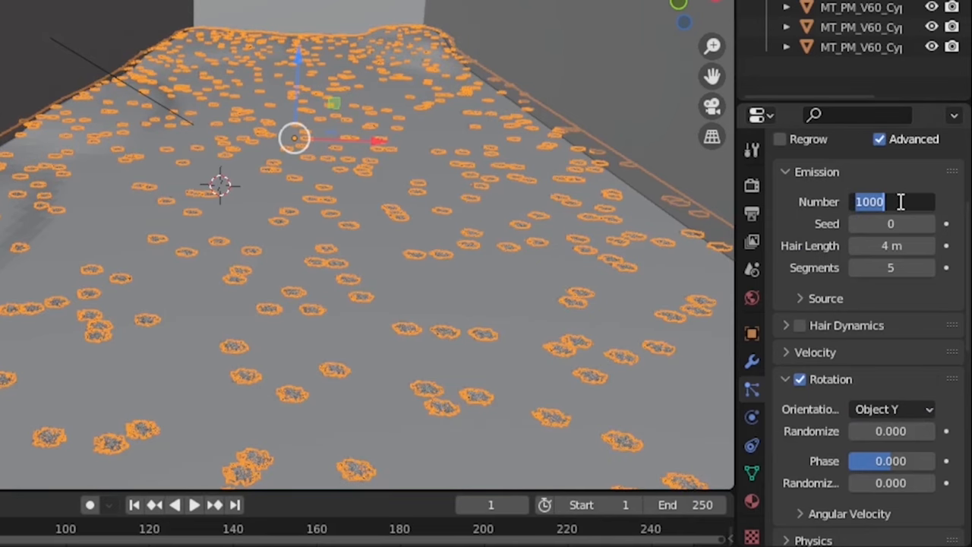
pyautogui.scroll(-3)
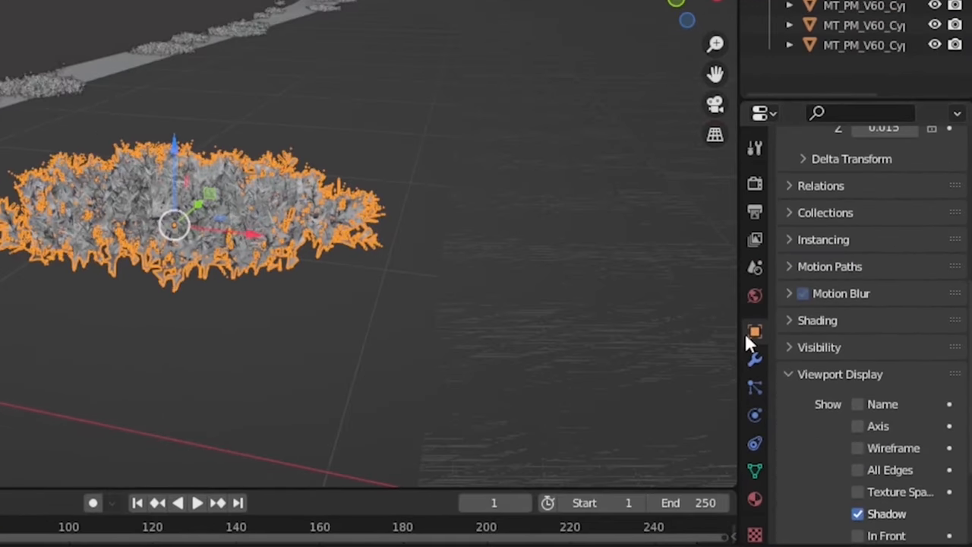
pyautogui.scroll(-3)
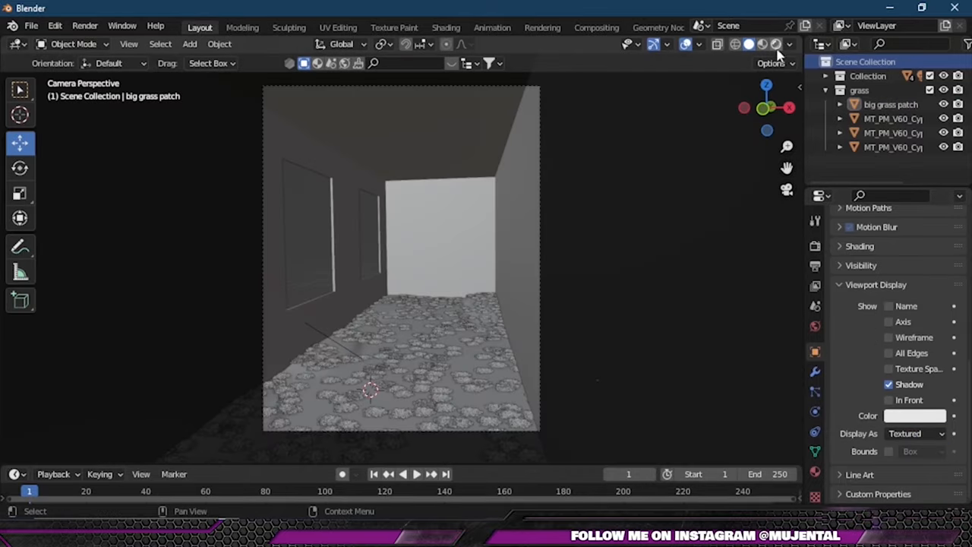
pyautogui.click(771, 43)
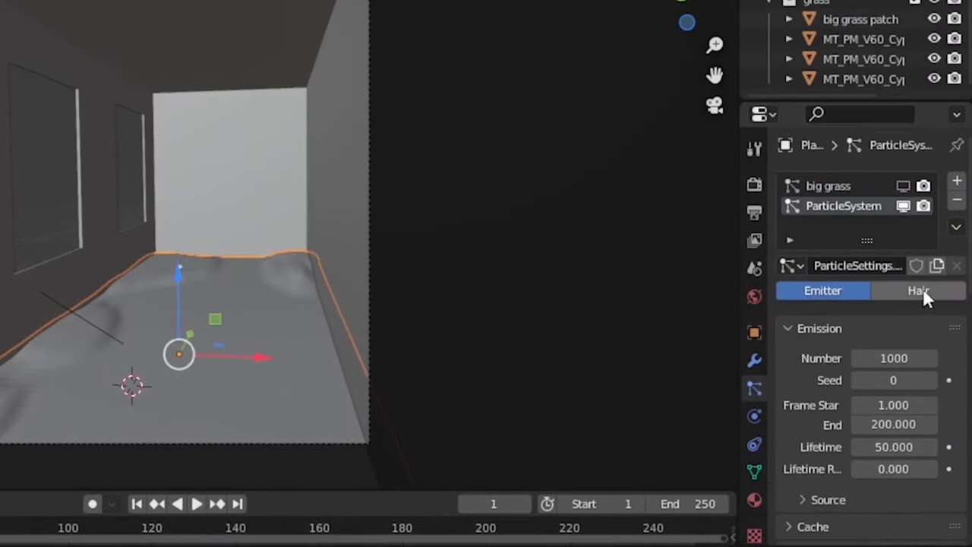
# Step: Set the second particle system to Hair, rendered as a collection, oriented along Object Y
pyautogui.click(918, 290)
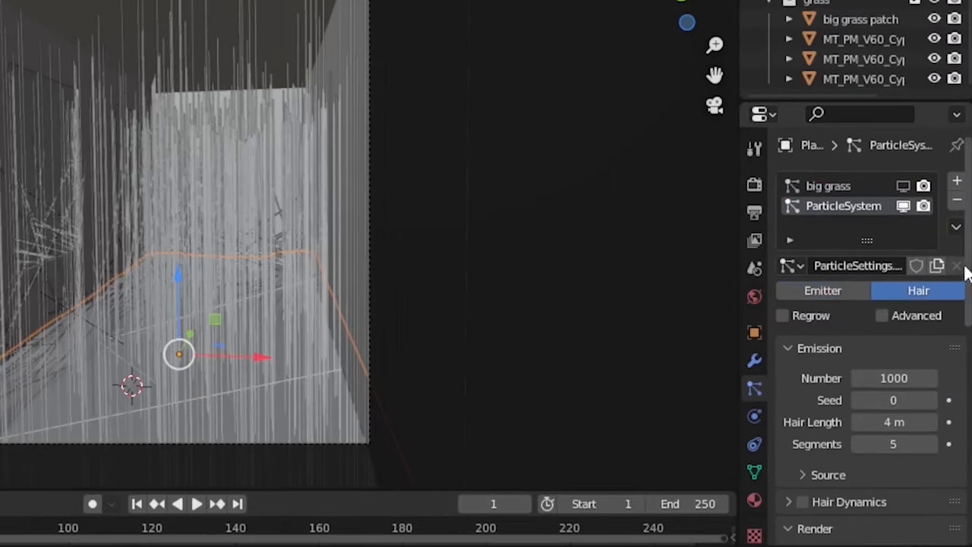
pyautogui.click(895, 338)
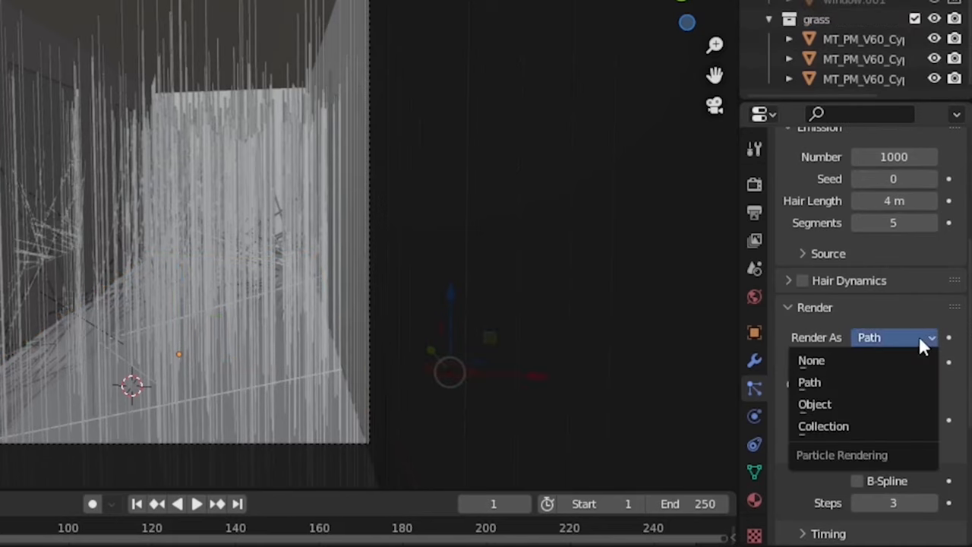
pyautogui.click(822, 426)
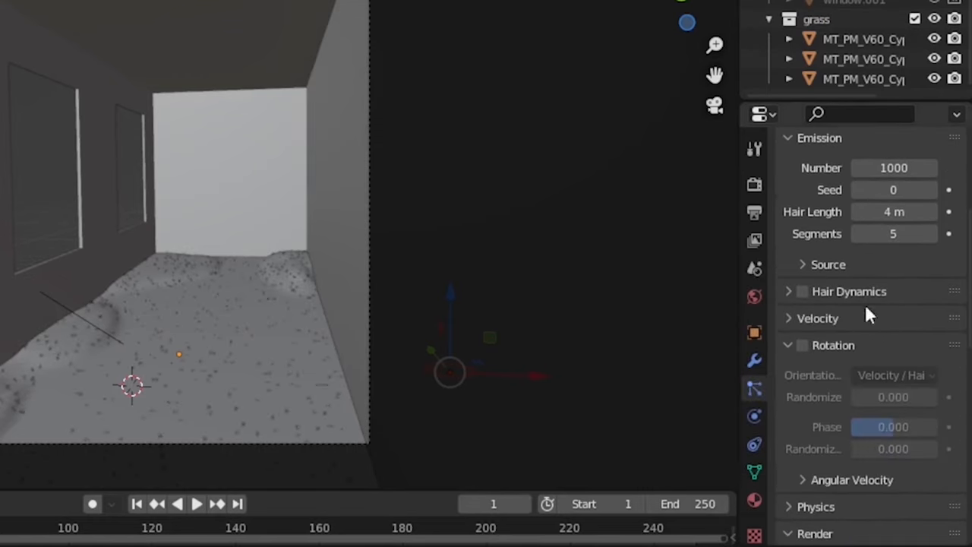
pyautogui.click(802, 345)
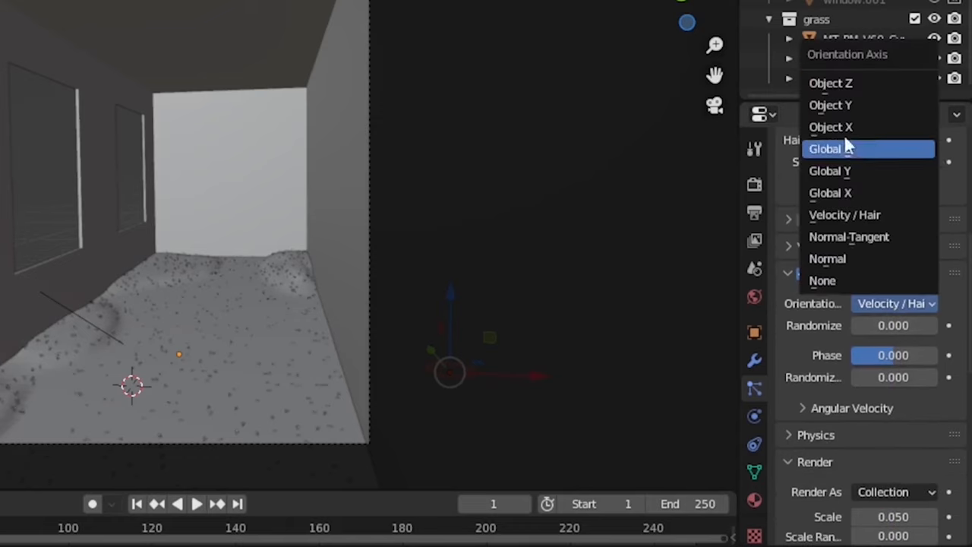
pyautogui.click(830, 105)
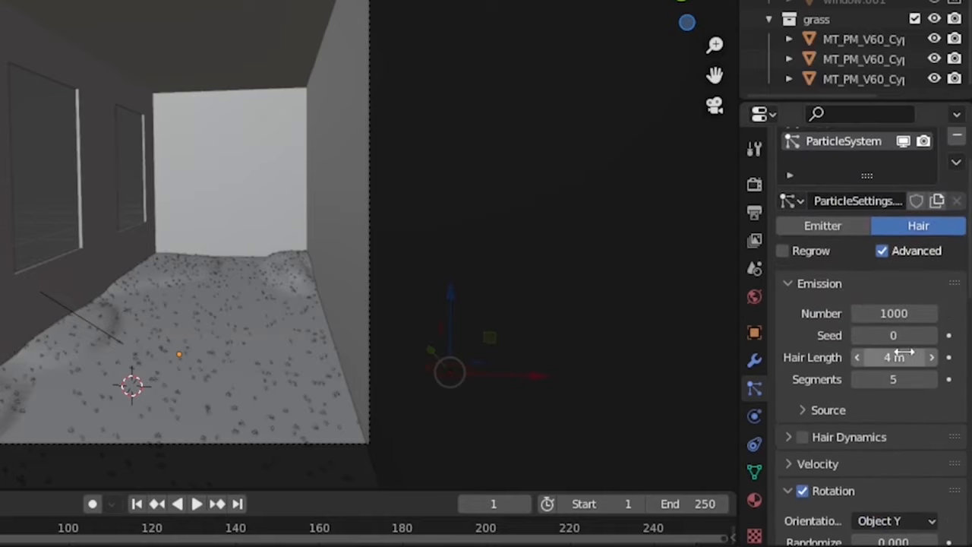
pyautogui.scroll(-3)
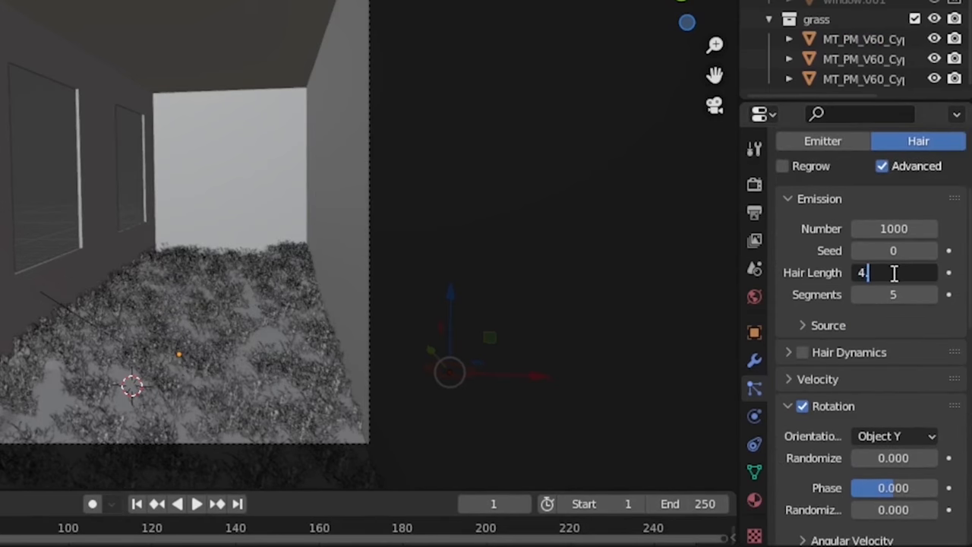
pyautogui.scroll(-3)
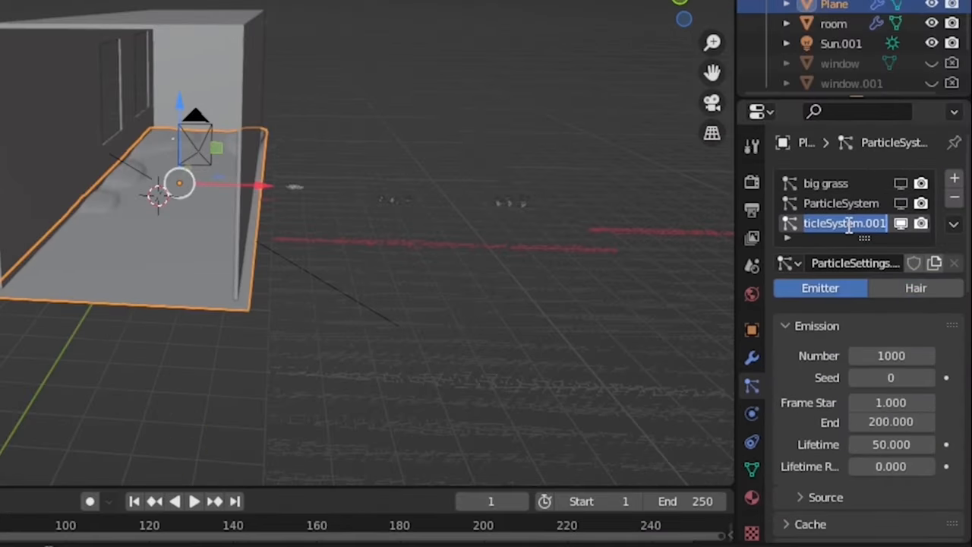
# Step: Name the system 'flowers', make it Hair instancing the flowres collection, scale randomness 0.05
pyautogui.write('flowers')
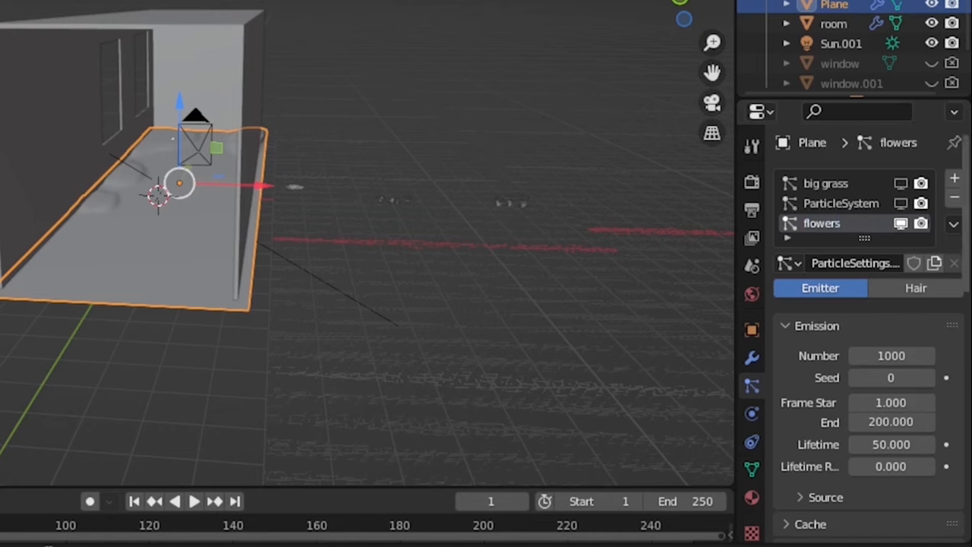
pyautogui.click(915, 262)
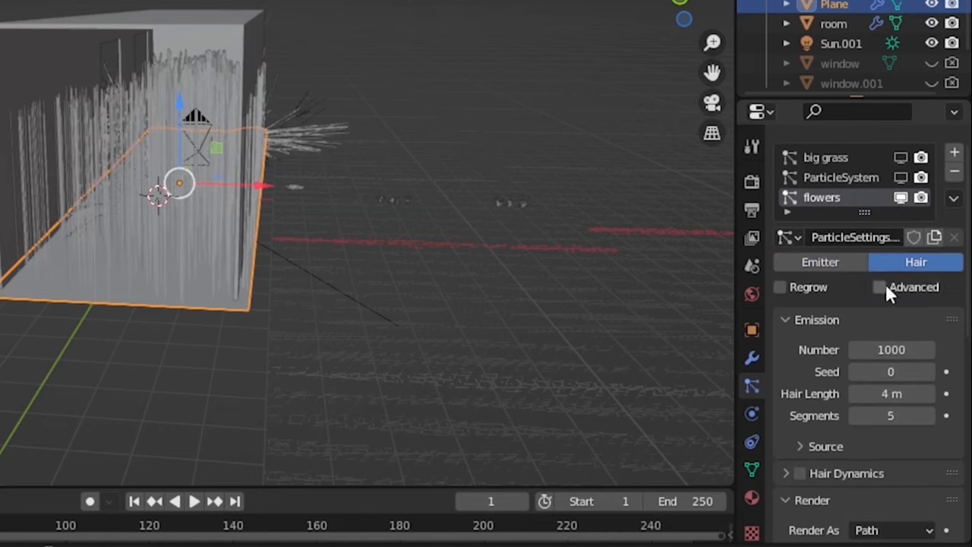
pyautogui.scroll(-3)
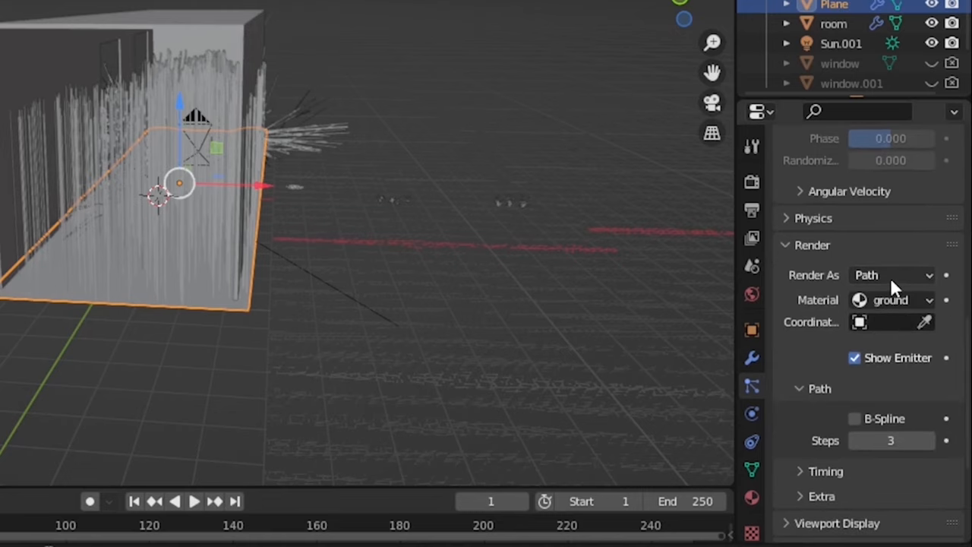
pyautogui.click(892, 275)
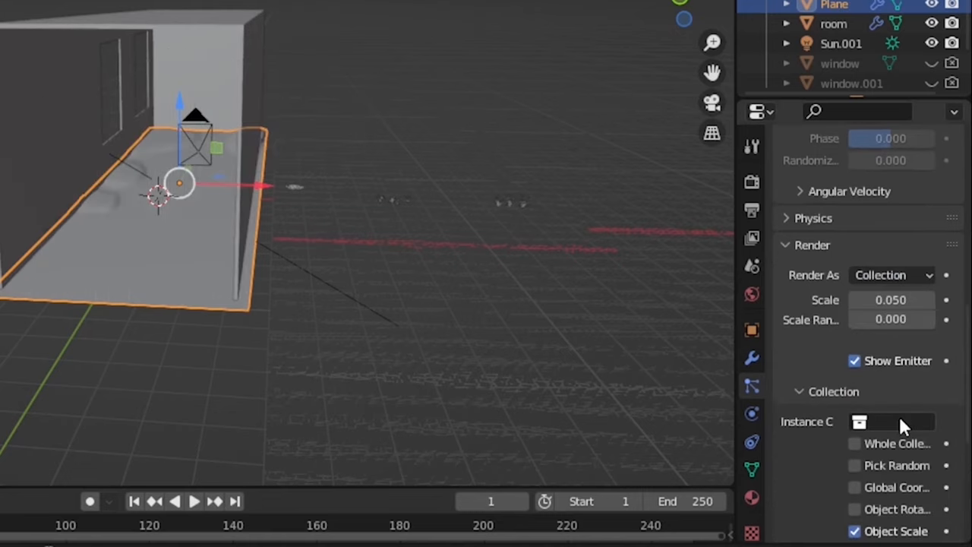
pyautogui.click(893, 422)
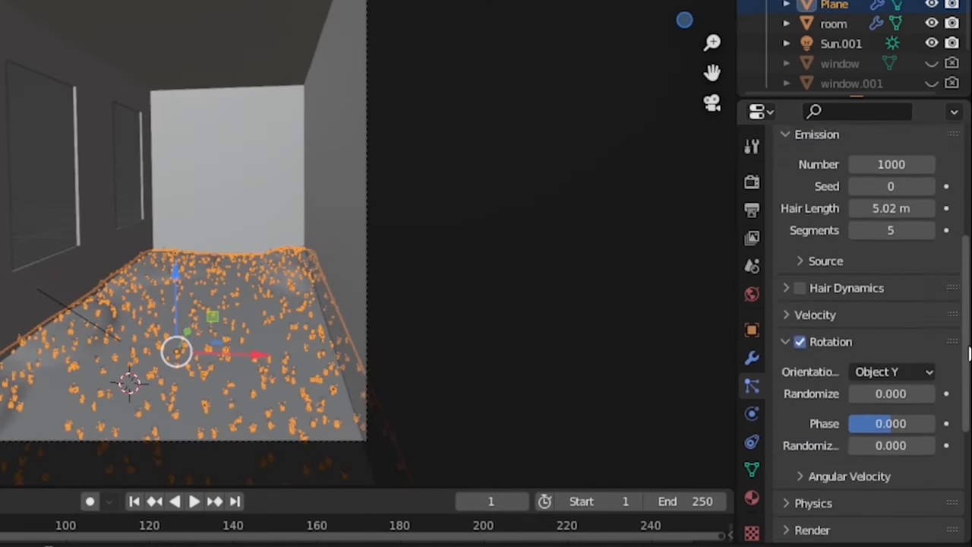
pyautogui.scroll(-3)
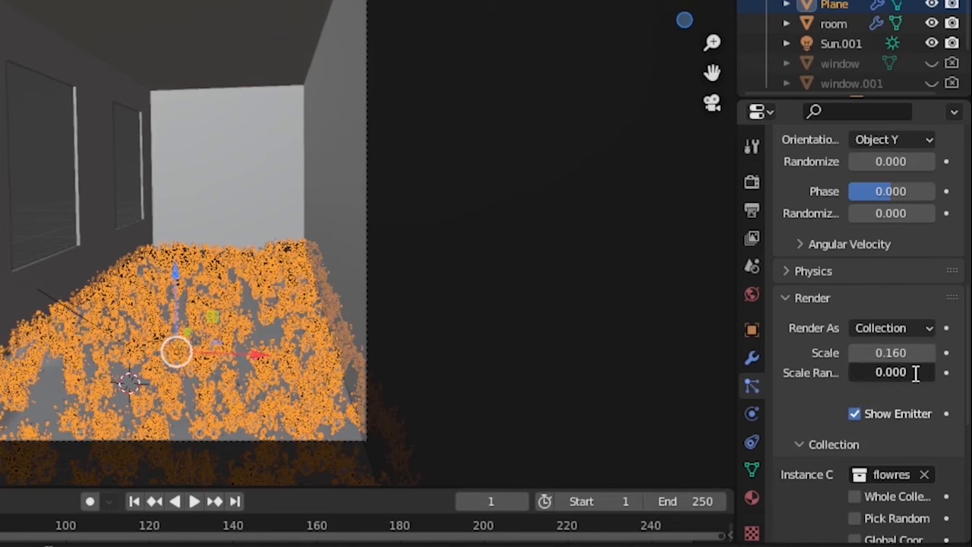
pyautogui.write('.05')
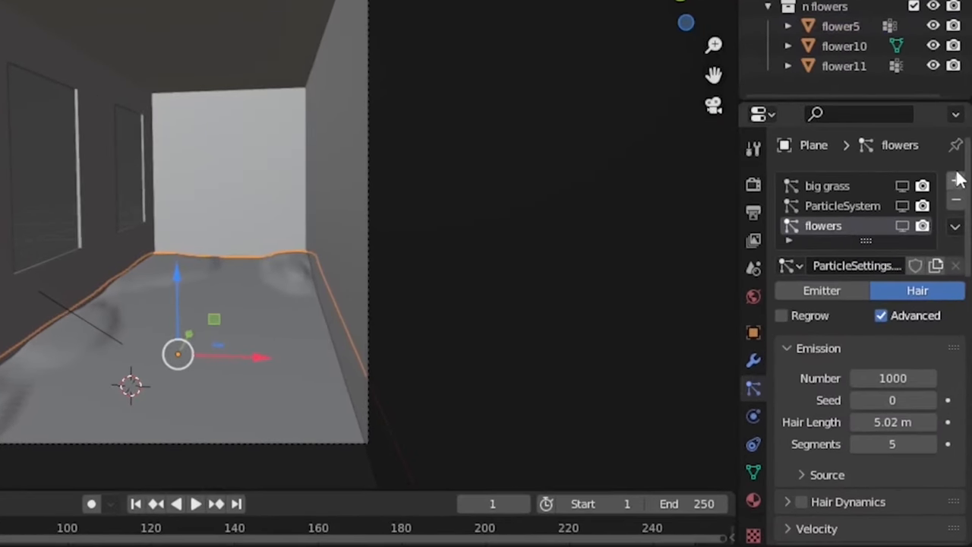
# Step: Add the flowers 2 system as Hair rendering the n flowers collection
pyautogui.click(956, 180)
pyautogui.write('flowers2')
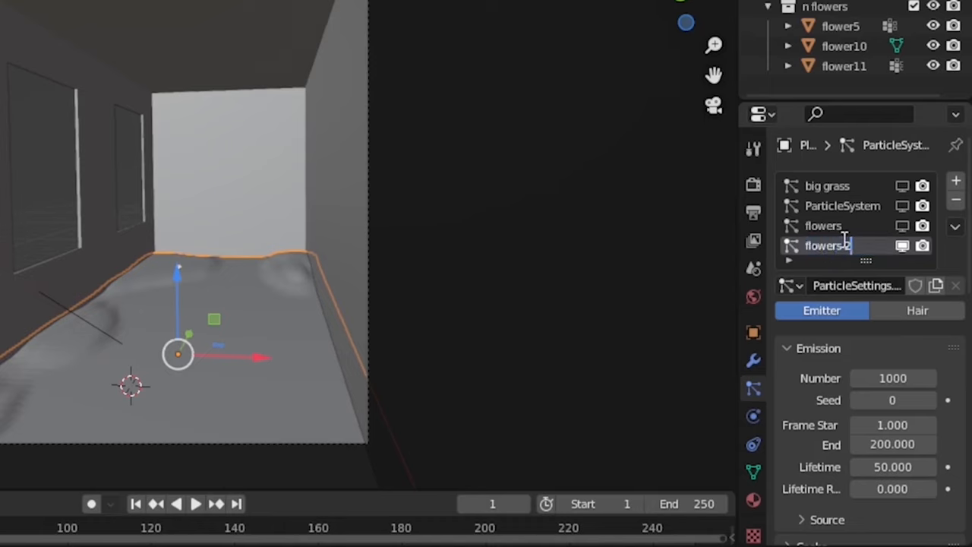
pyautogui.click(917, 310)
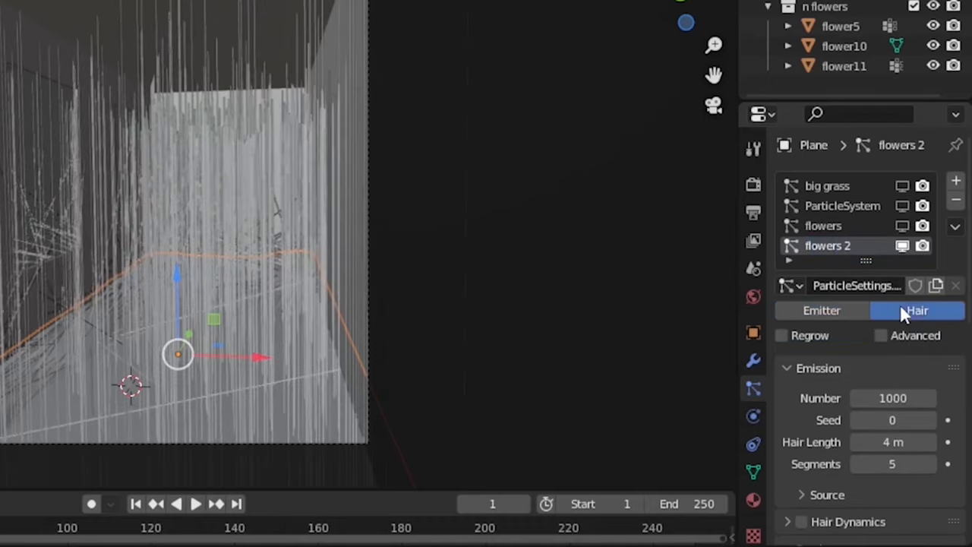
pyautogui.click(881, 336)
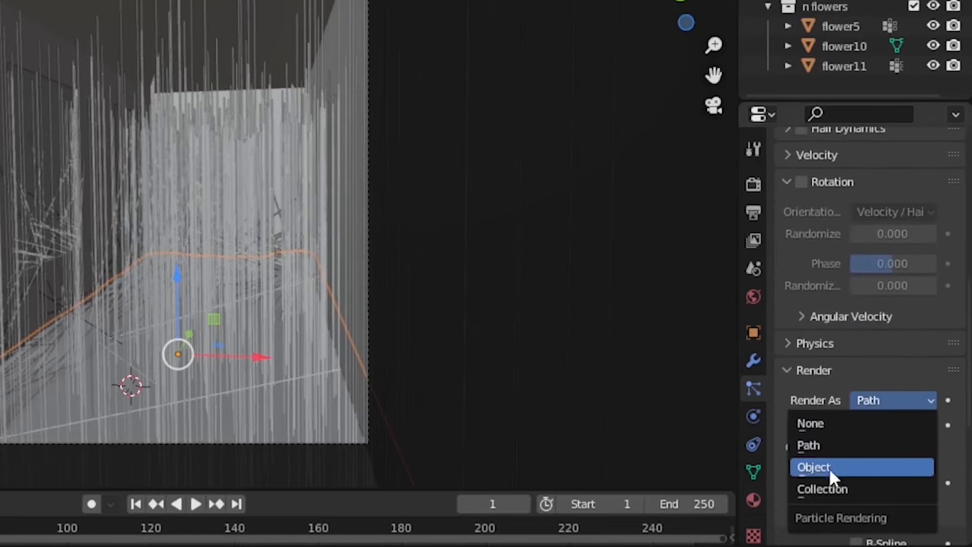
pyautogui.click(821, 488)
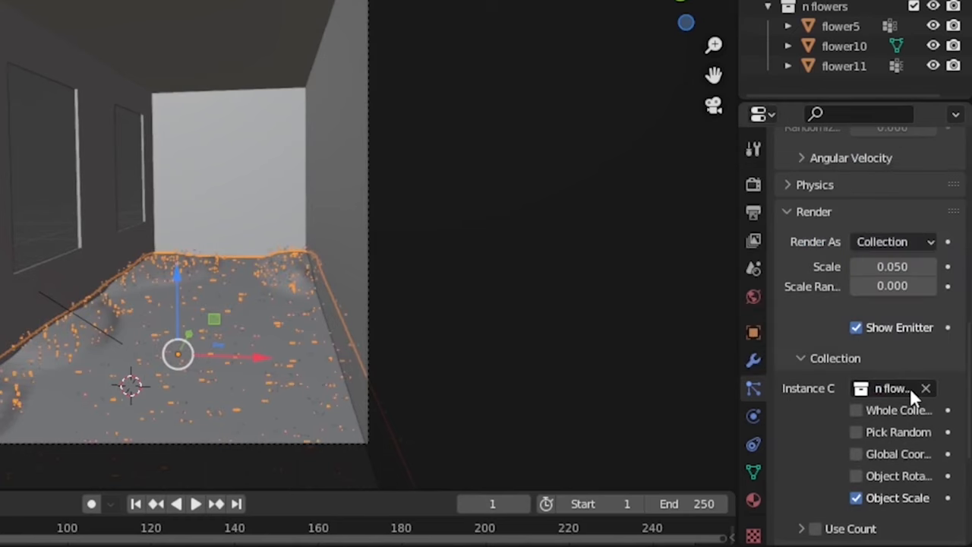
# Step: Orient flowers 2 along Object Y with scale 0.11 and scale randomness 0.1
pyautogui.click(894, 242)
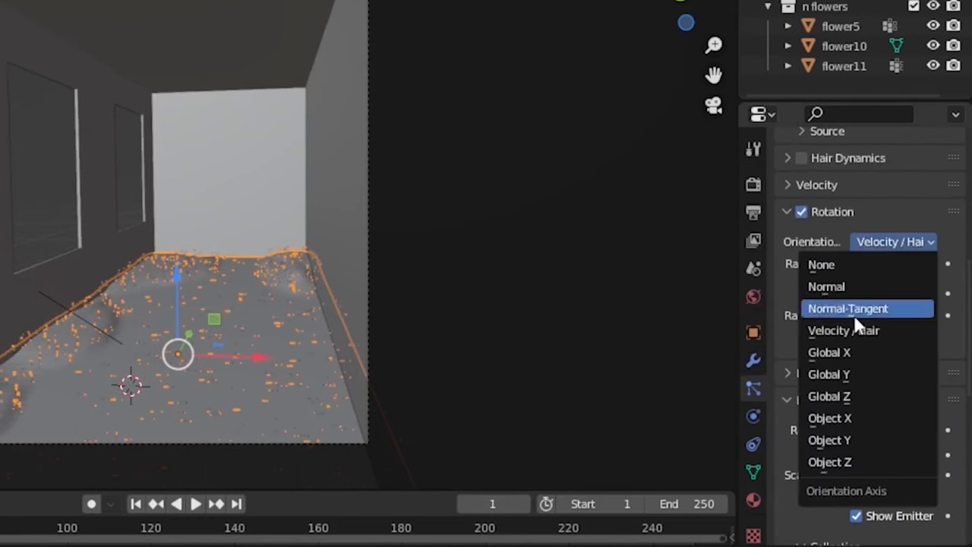
pyautogui.click(829, 440)
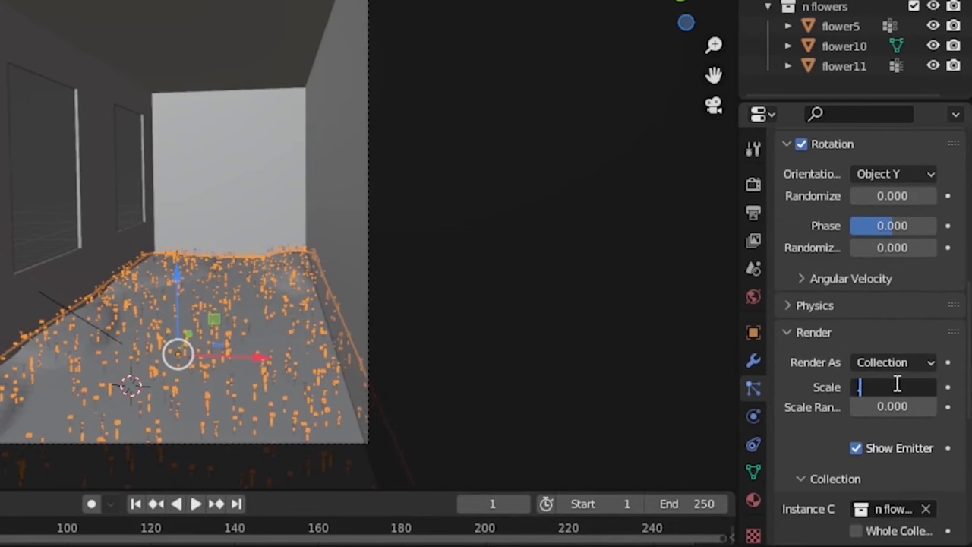
pyautogui.write('0.110')
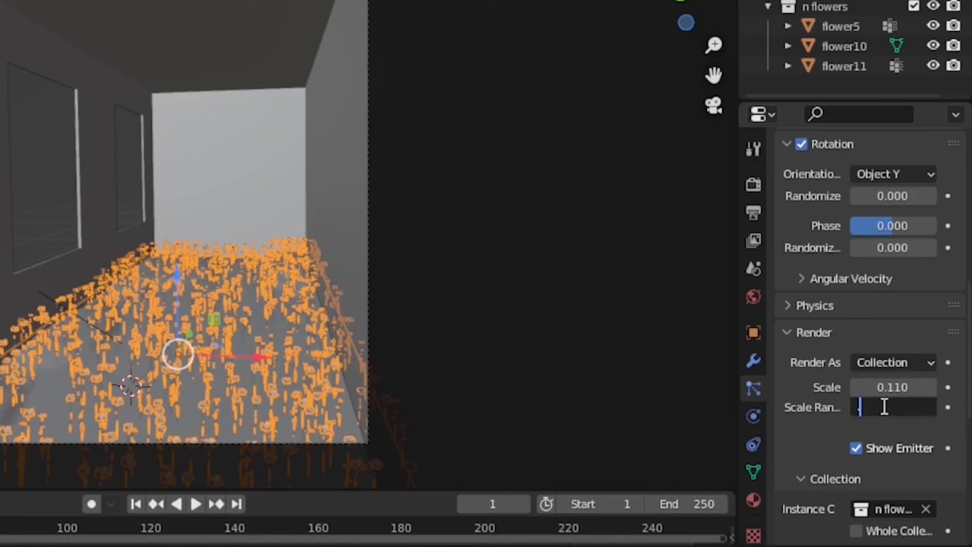
pyautogui.write('0.100')
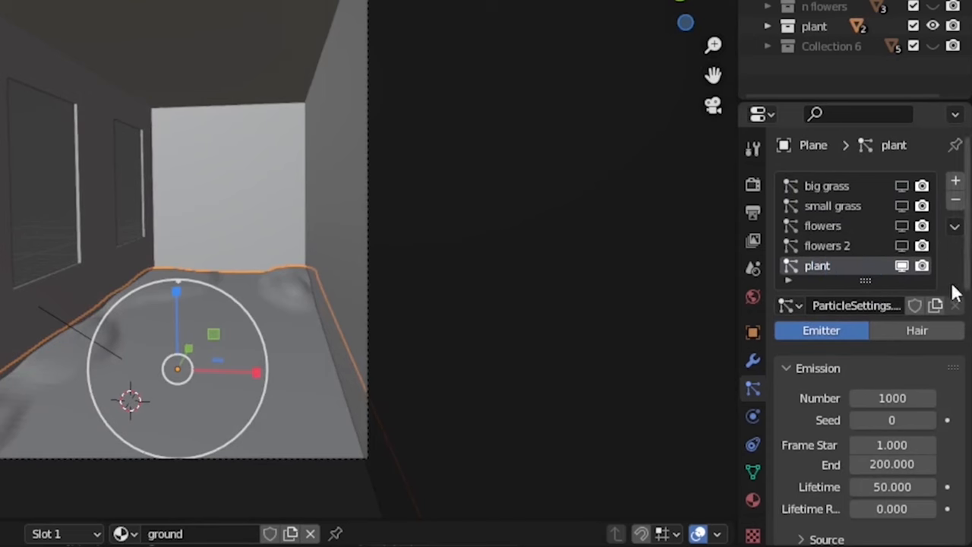
# Step: Make the plant particle system Hair with 200 strands at 4.5 m length
pyautogui.click(916, 329)
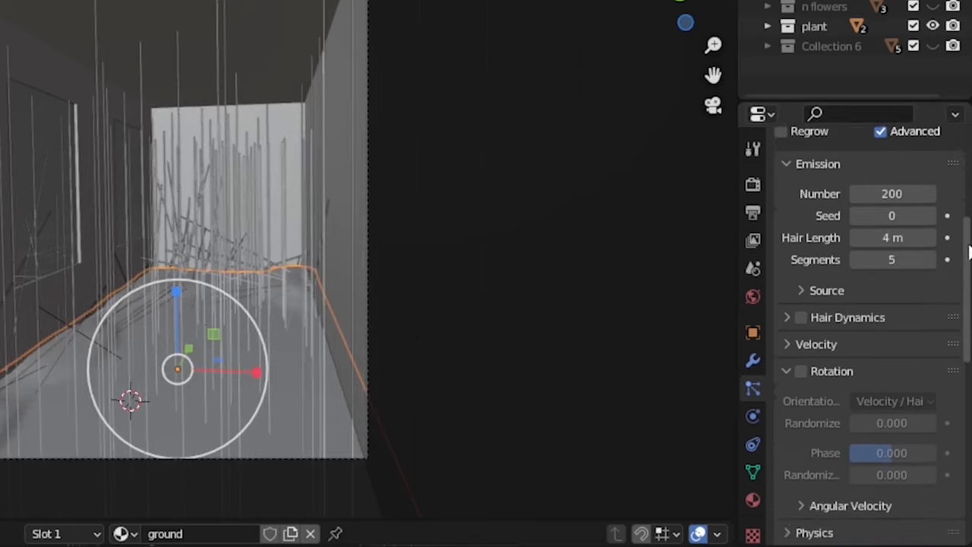
pyautogui.scroll(-3)
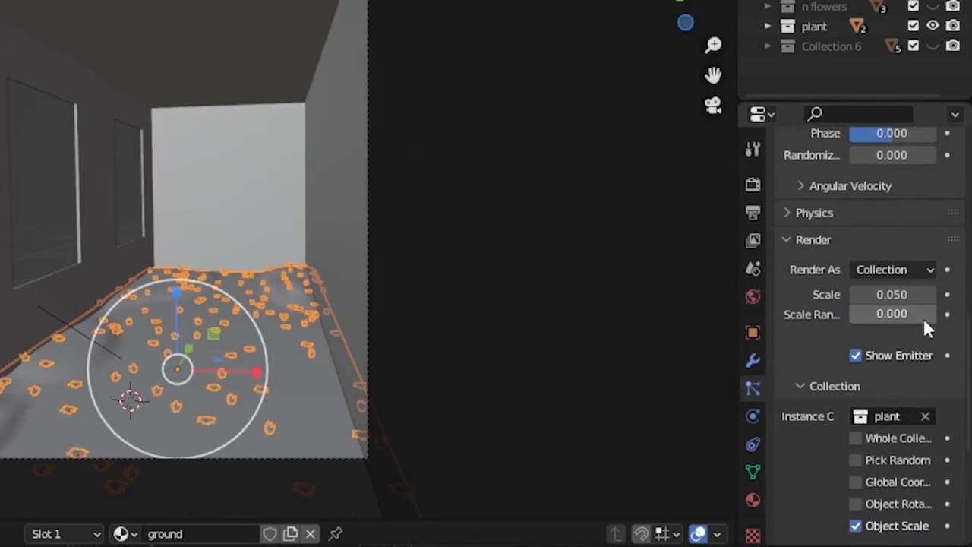
pyautogui.moveTo(892, 295); pyautogui.dragTo(907, 295)
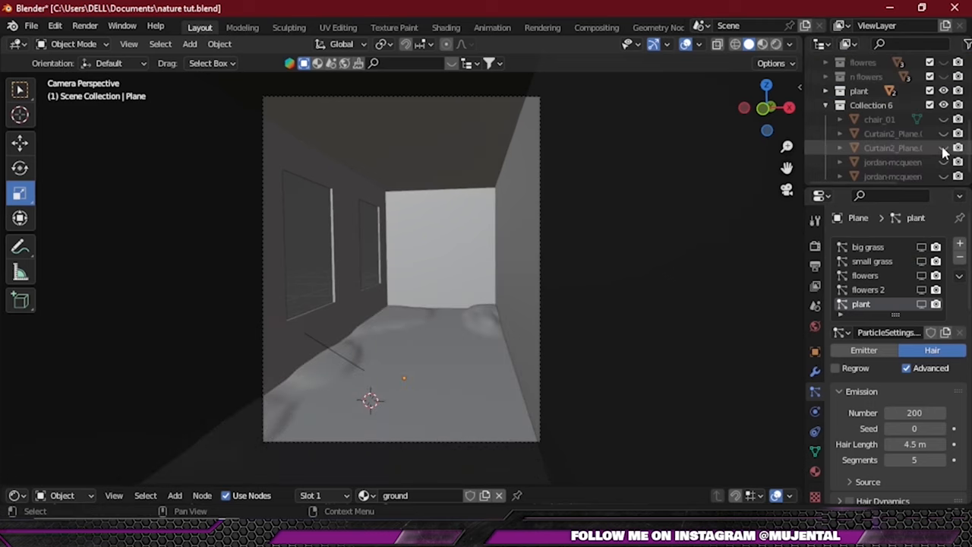
# Step: Unhide the curtains and chair, then pick a sunset photo from Clouds for Images as Planes
pyautogui.click(944, 148)
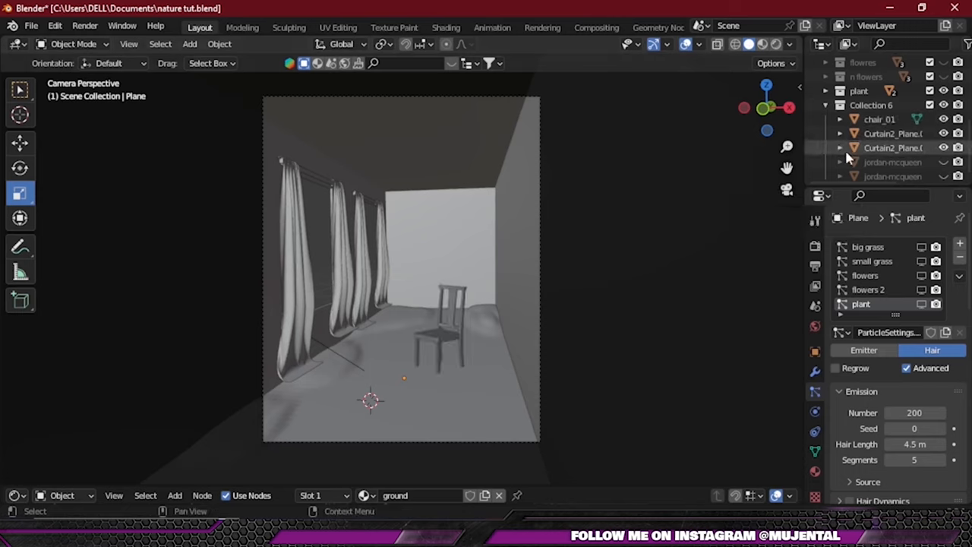
pyautogui.click(759, 43)
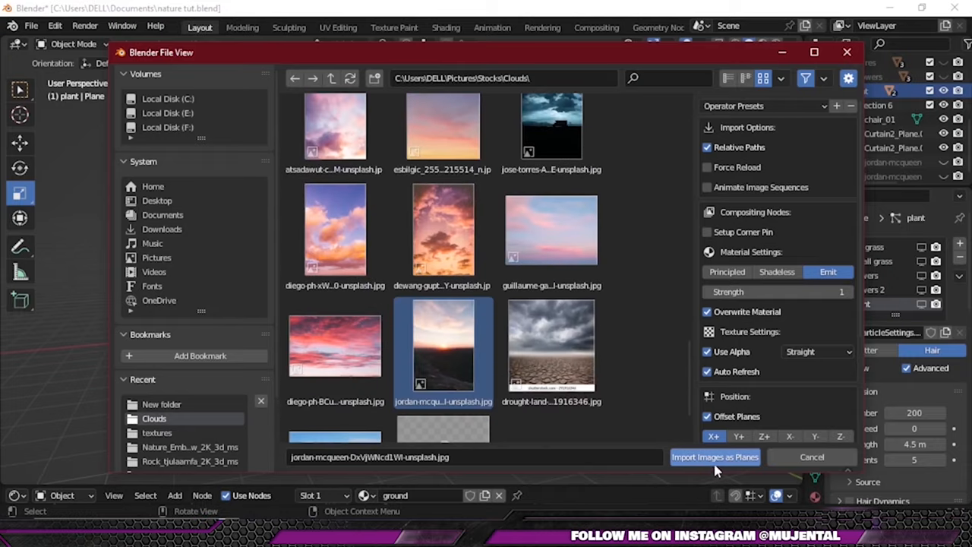
# Step: Import the sunset photo as an image plane and append tree and plant2 assets around the room
pyautogui.click(713, 457)
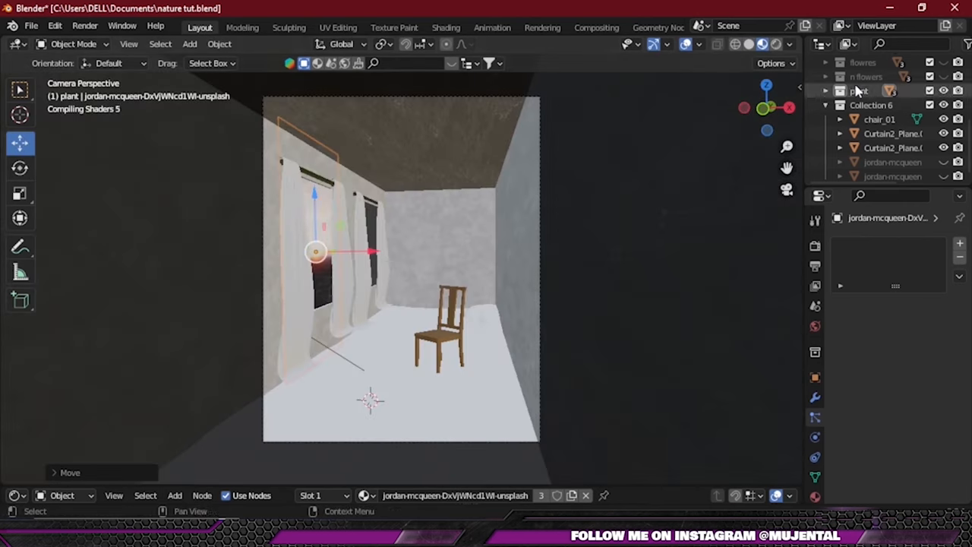
pyautogui.click(871, 105)
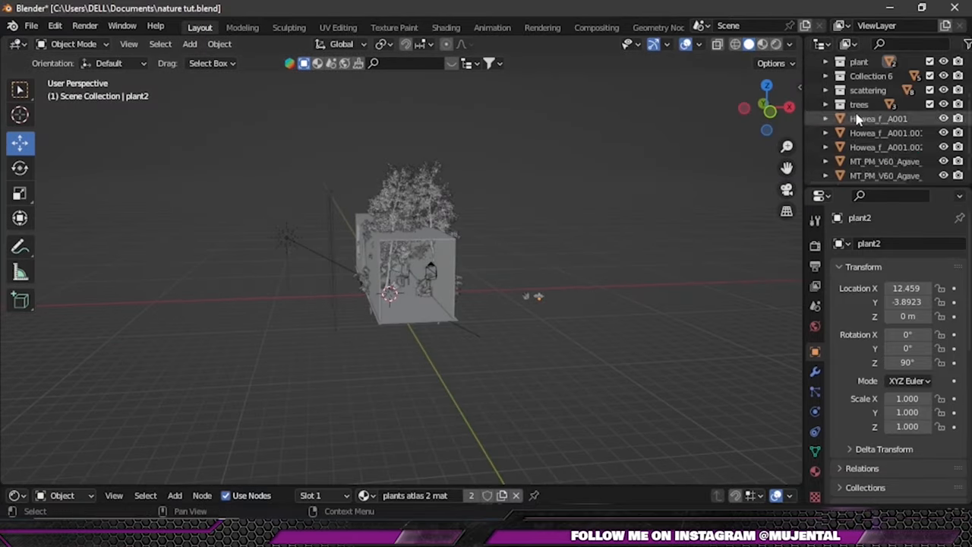
# Step: Add a large cube enclosing the scene, displayed as wireframe, with new material volume.001
pyautogui.click(190, 43)
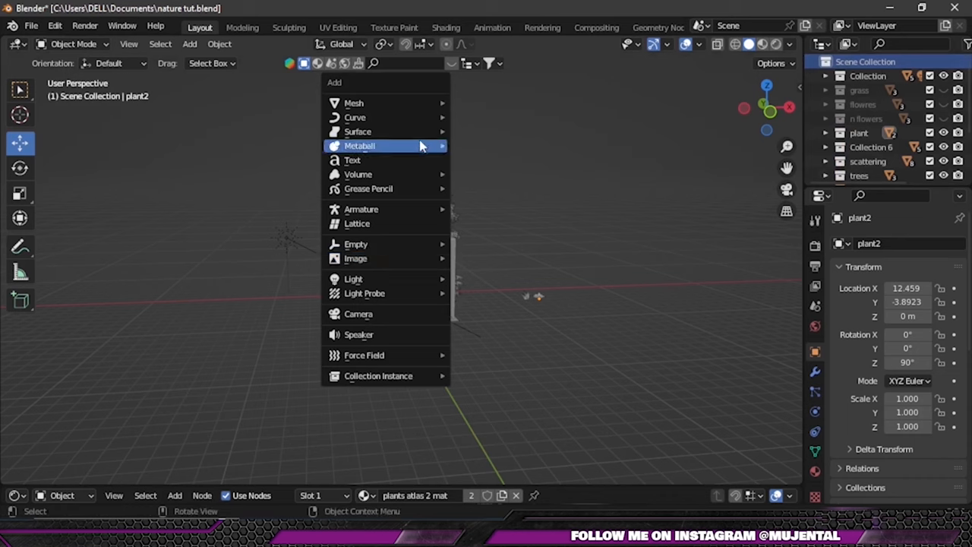
pyautogui.moveTo(353, 102)
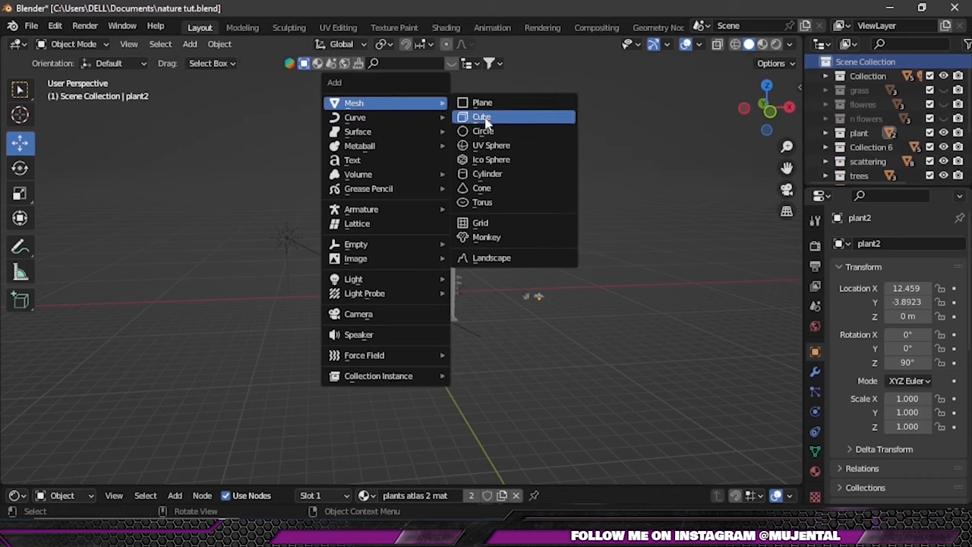
pyautogui.click(482, 117)
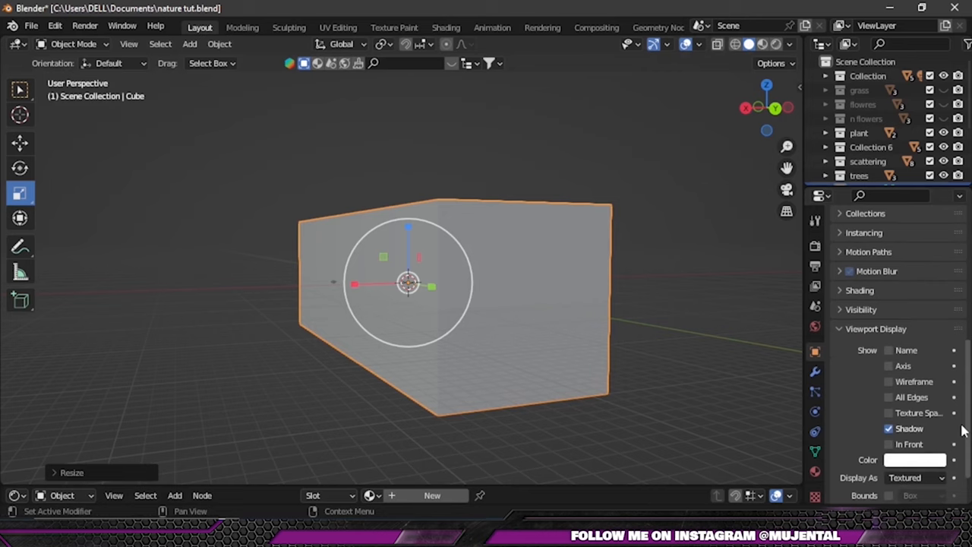
pyautogui.scroll(-3)
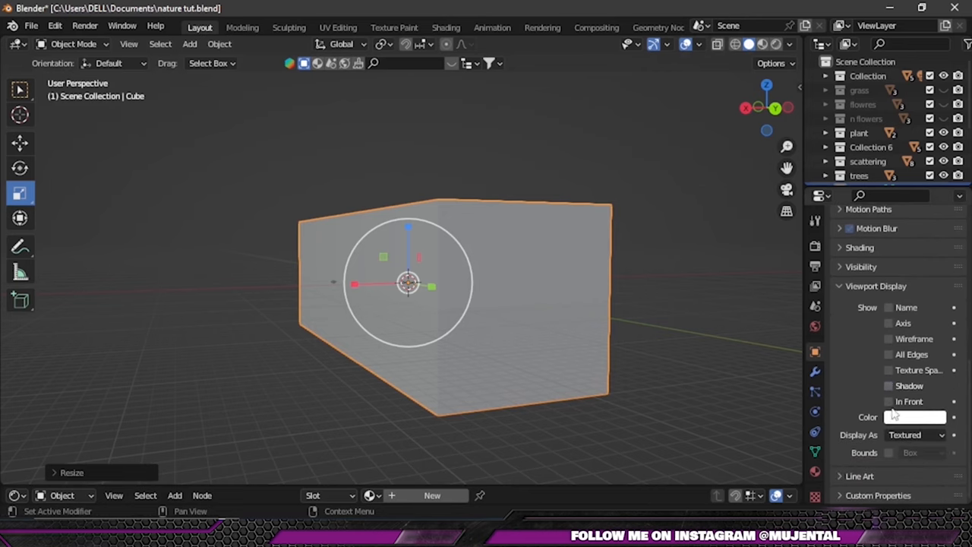
pyautogui.click(915, 434)
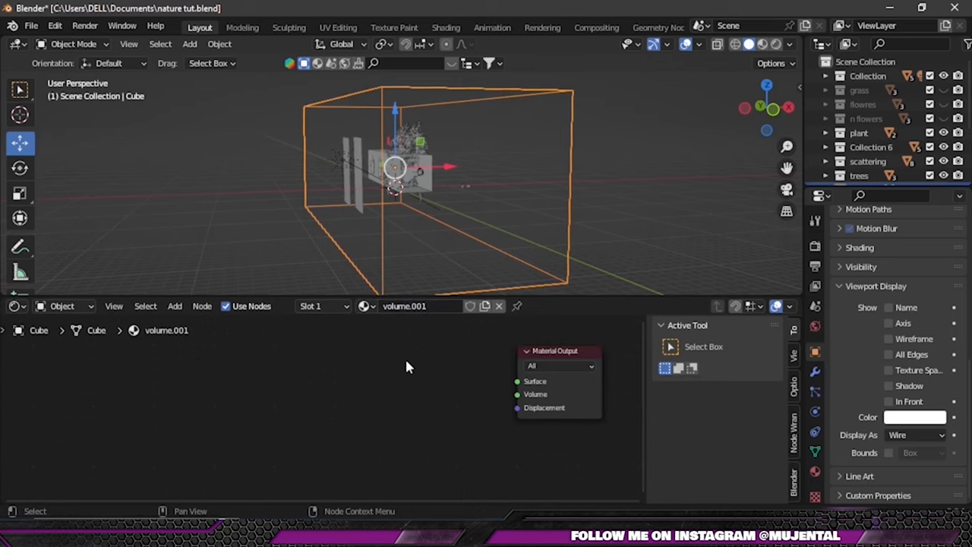
# Step: Connect a Principled Volume node to the Volume output with density 0.01
pyautogui.press('shift+a')
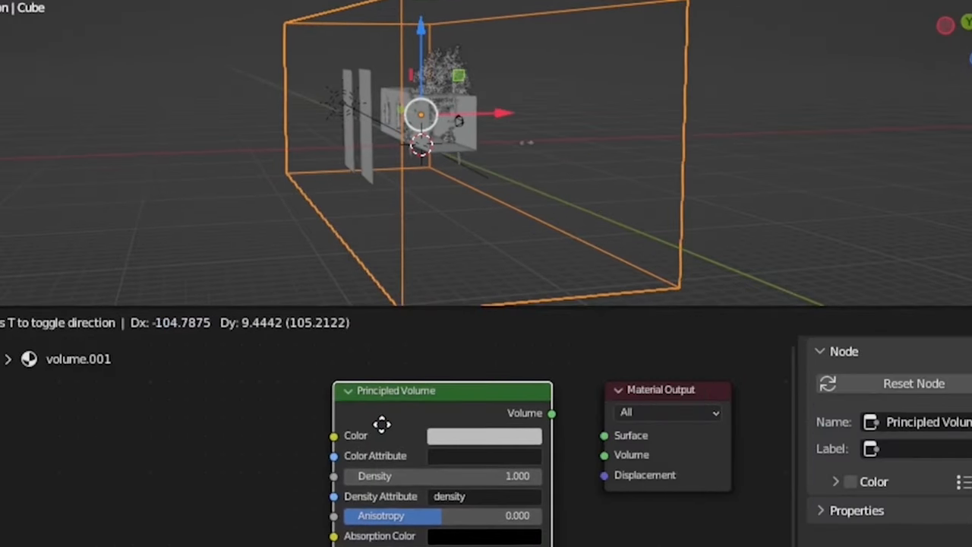
pyautogui.moveTo(552, 412); pyautogui.dragTo(605, 455)
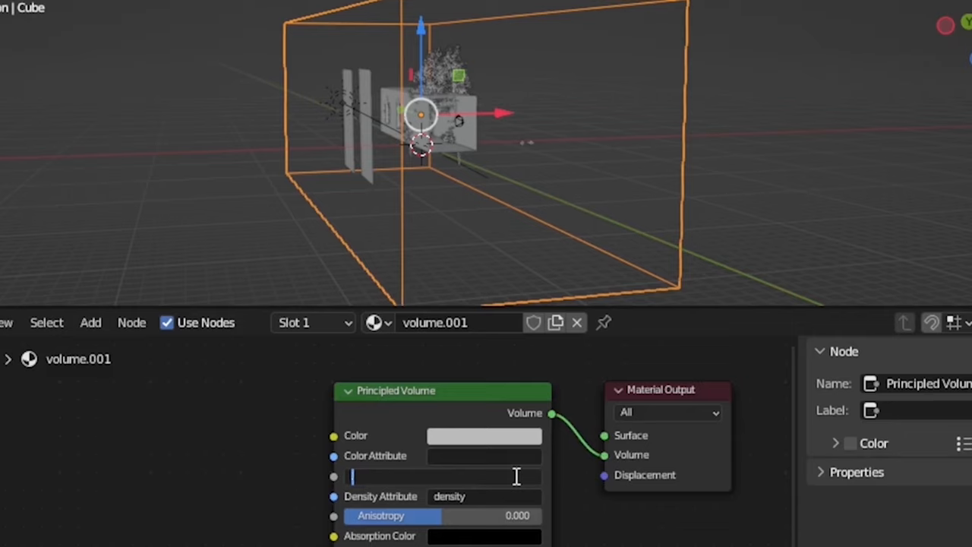
pyautogui.click(484, 436)
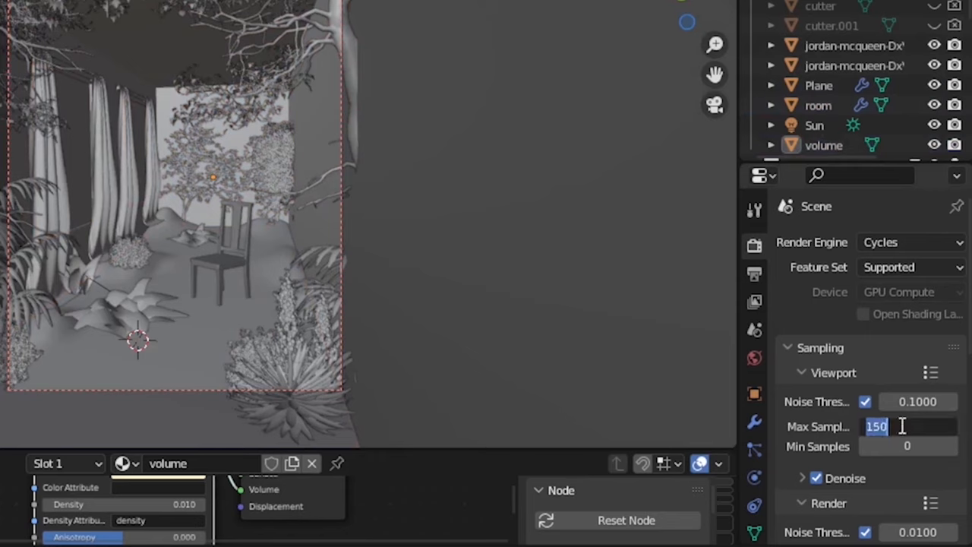
# Step: Set viewport max samples to 500 and render the final image
pyautogui.write('500')
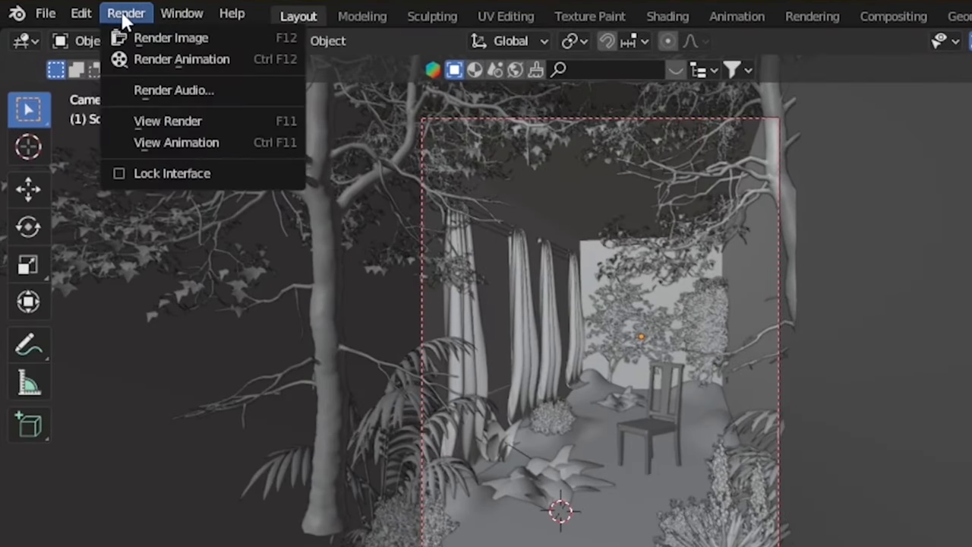
pyautogui.click(171, 38)
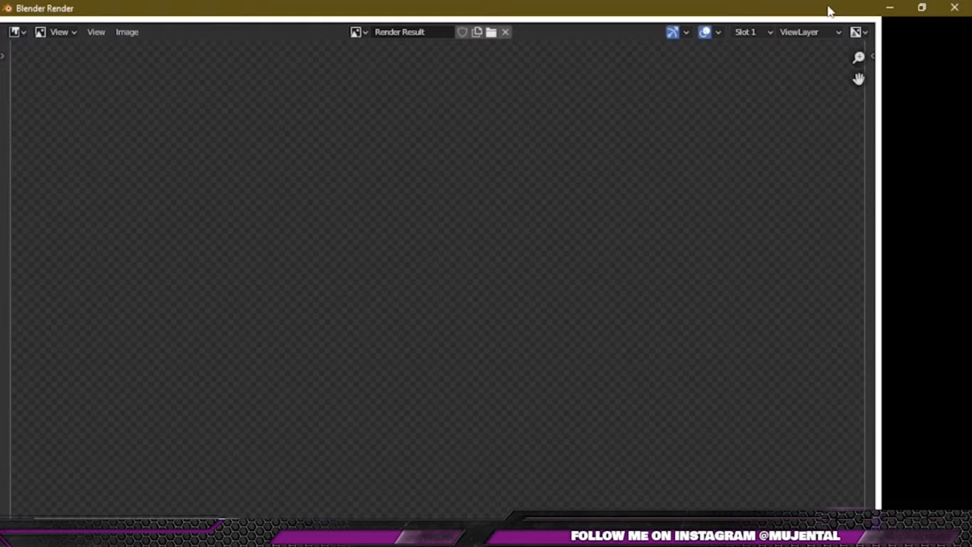